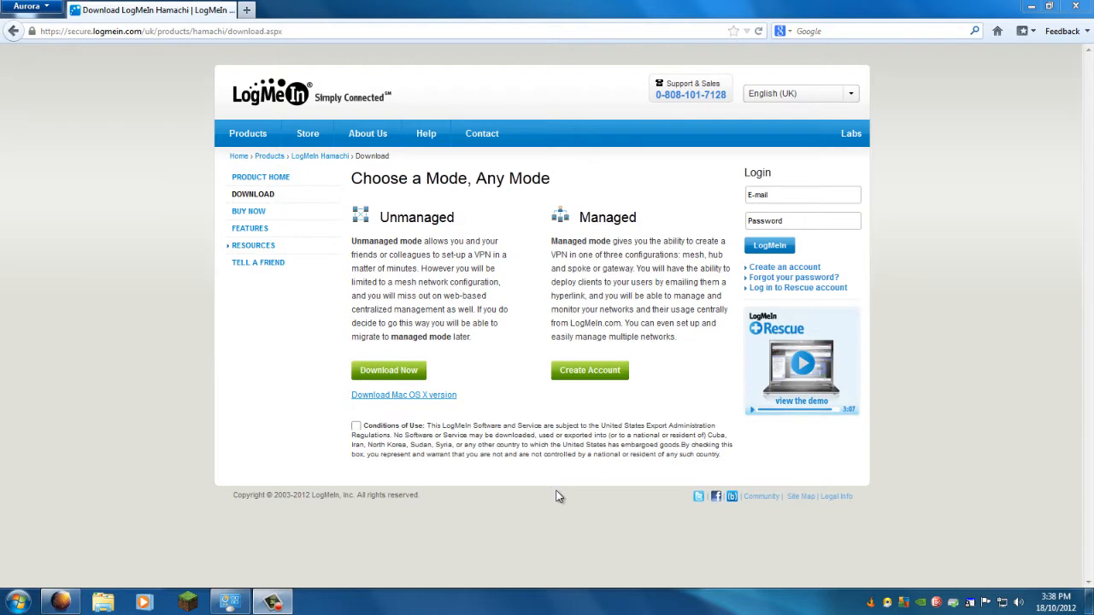
mouse_move(489, 231)
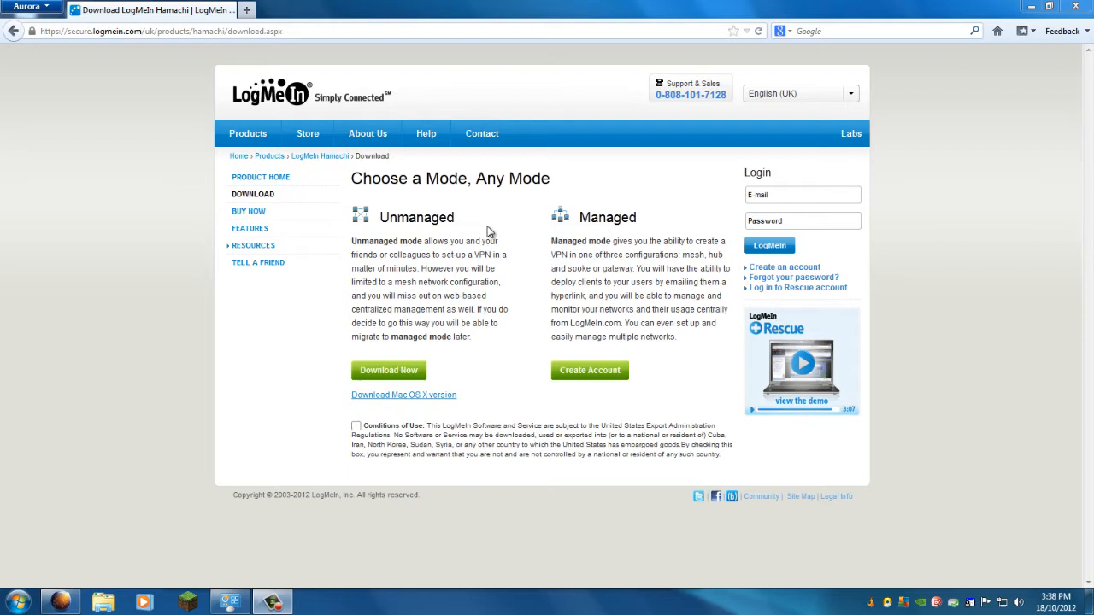
mouse_move(478, 222)
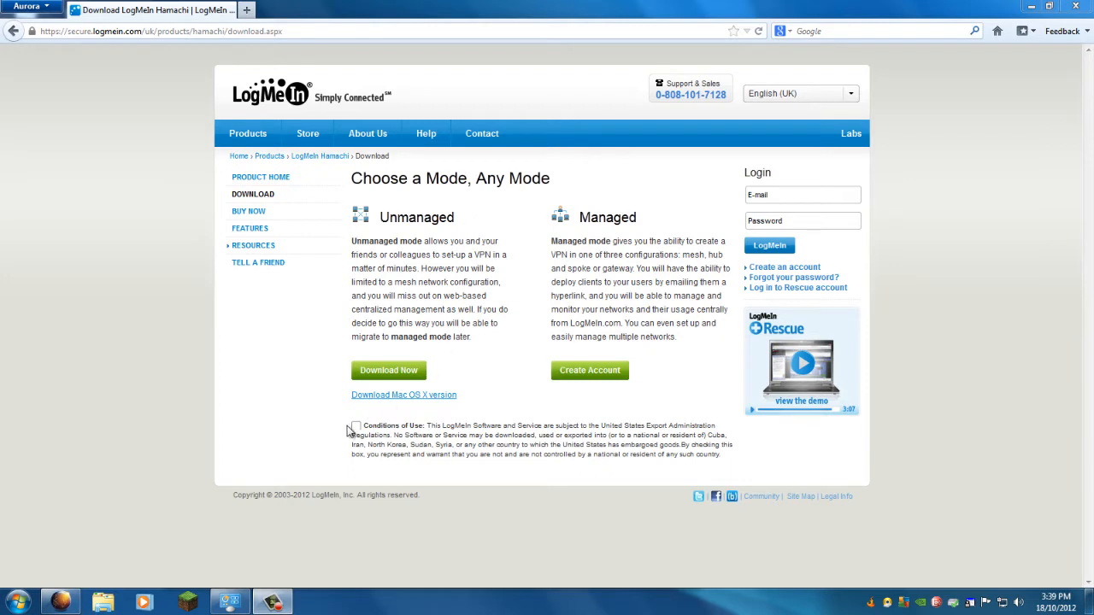
mouse_move(417, 316)
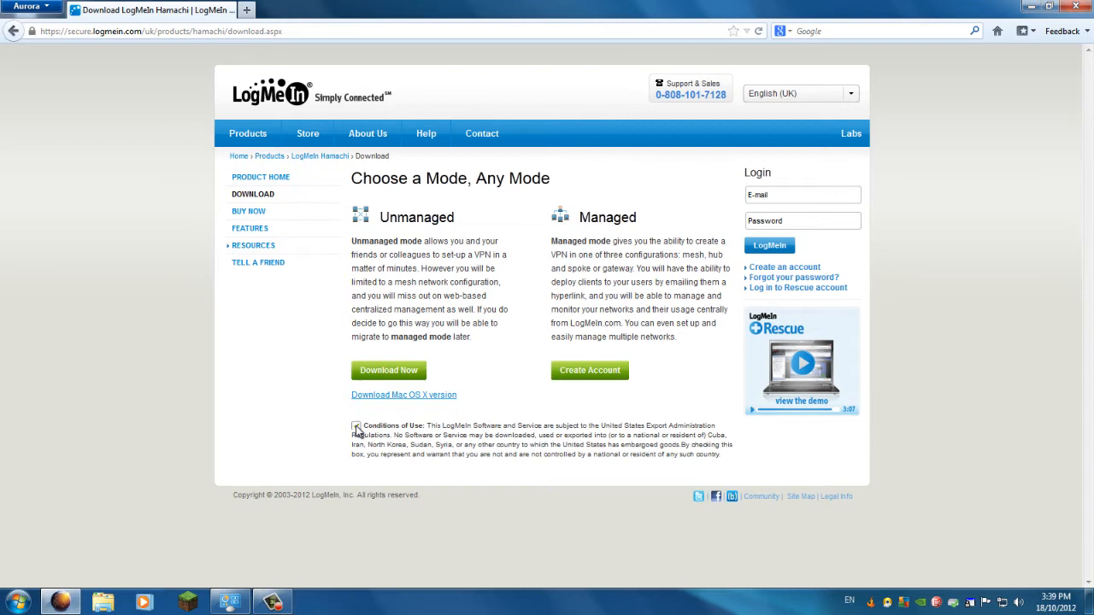
Accept the Conditions of Use and download the unmanaged-mode installer hamachi.msi.
left_click(355, 425)
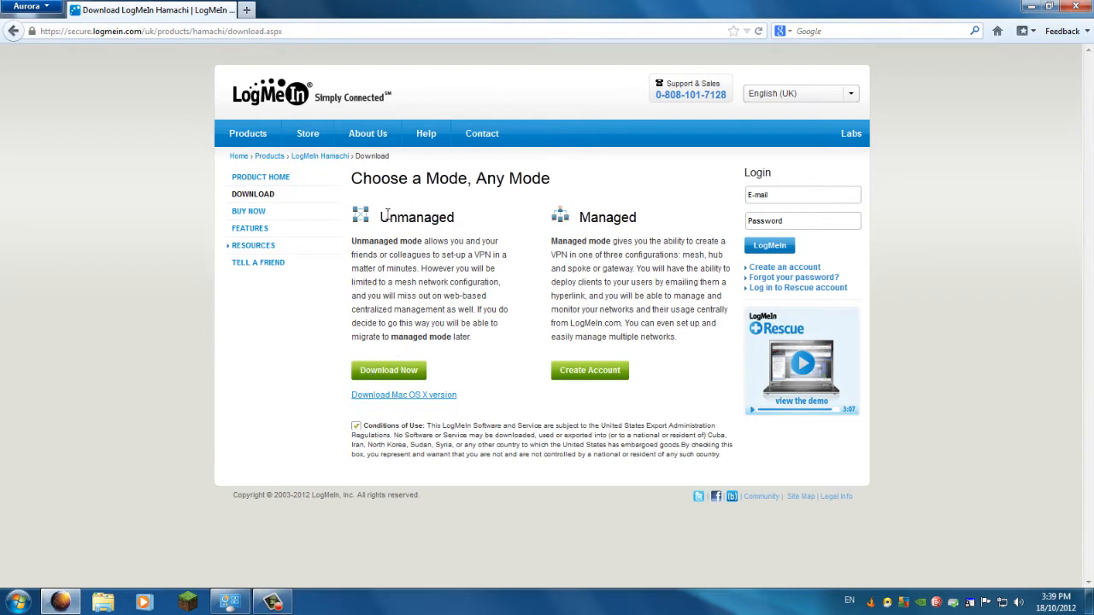
mouse_move(362, 400)
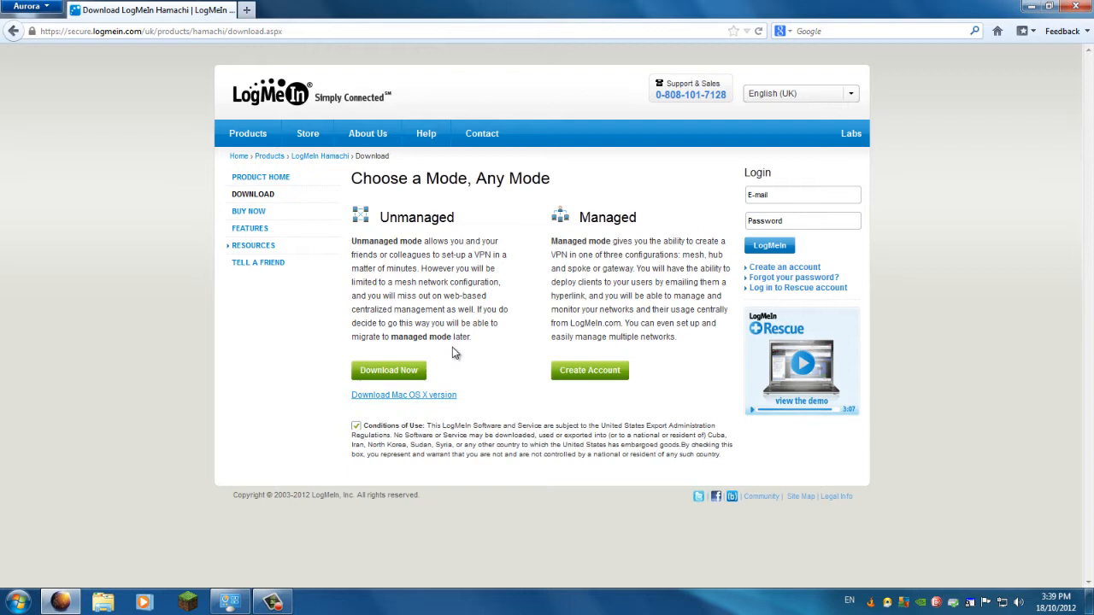
left_click(388, 369)
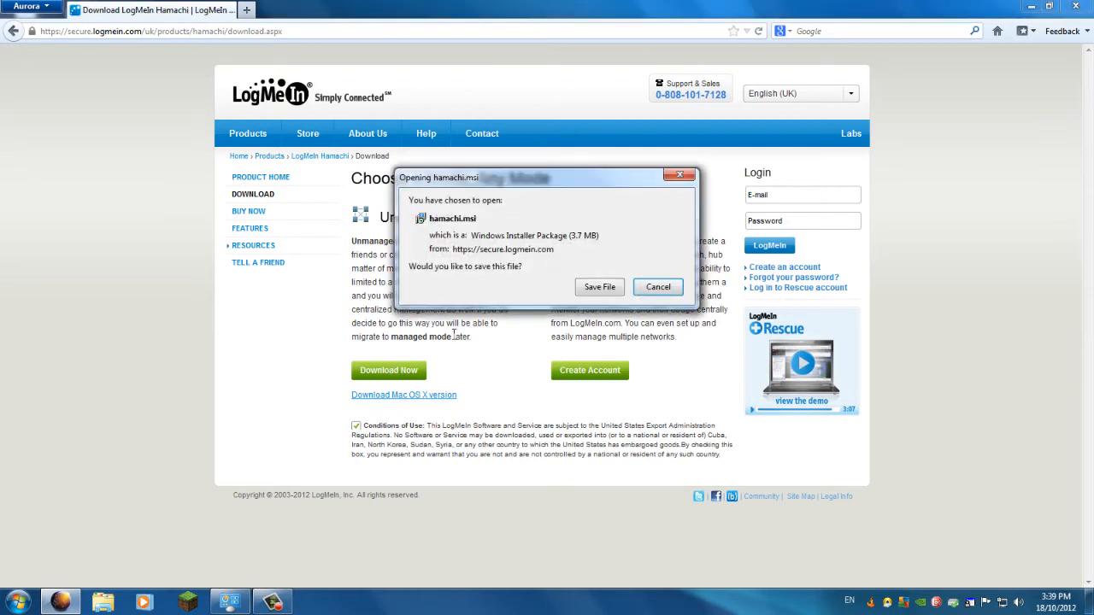
mouse_move(659, 287)
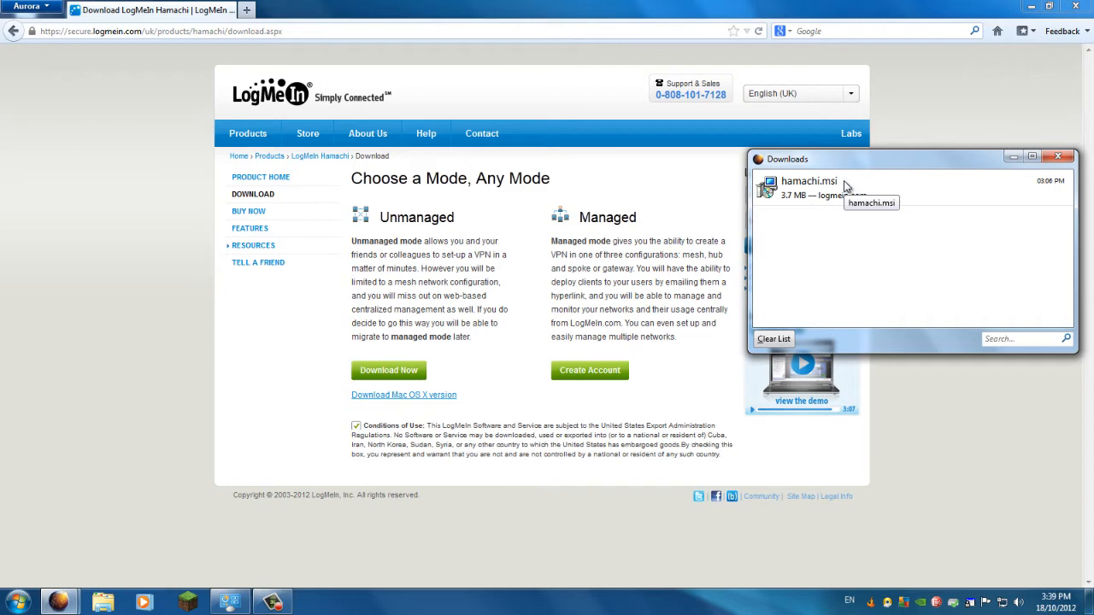
Run the downloaded hamachi.msi, allowing it past the security warning.
double_click(808, 181)
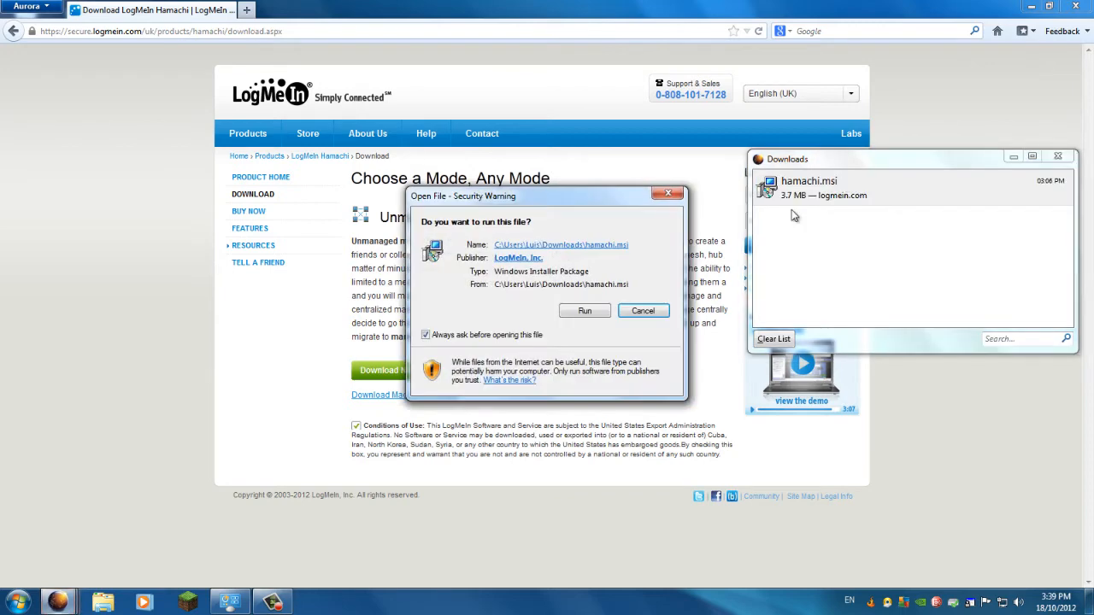
left_click(585, 312)
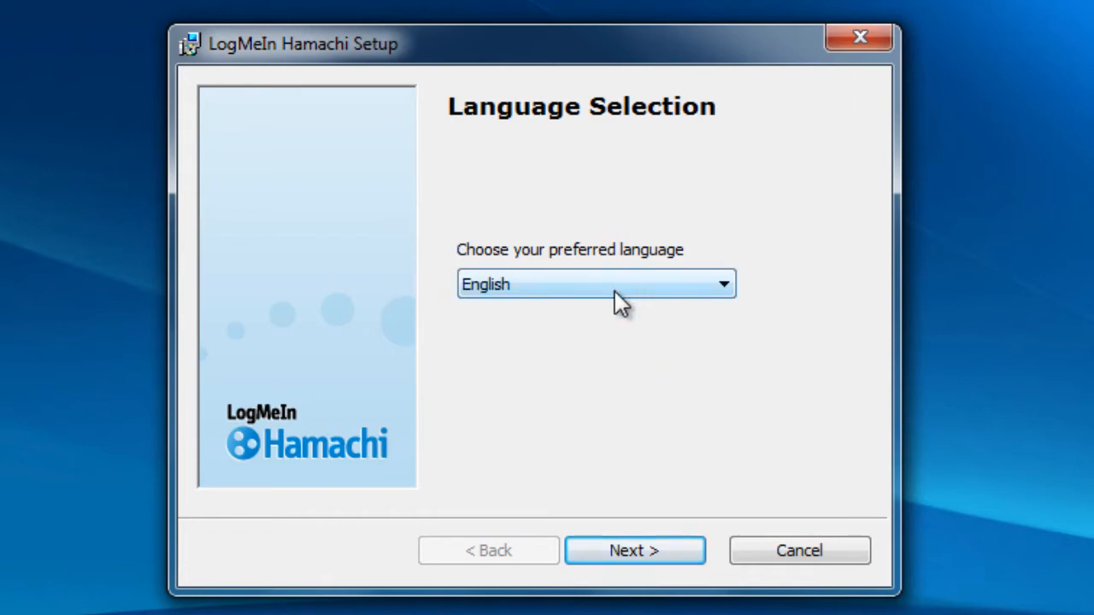
Install Hamachi in English into the default program folder with default options.
left_click(634, 550)
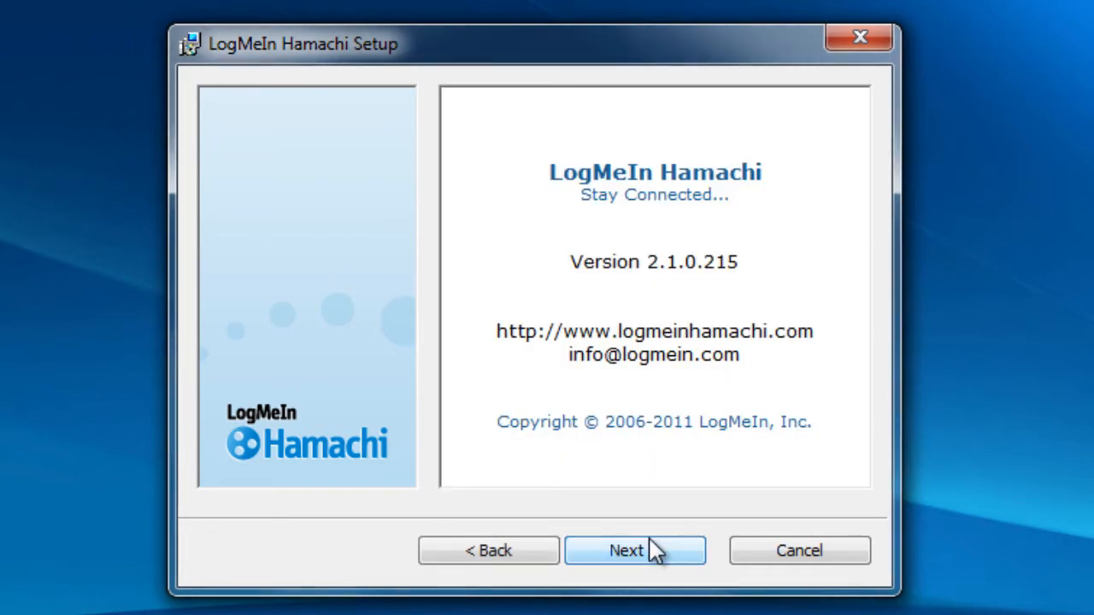
left_click(636, 550)
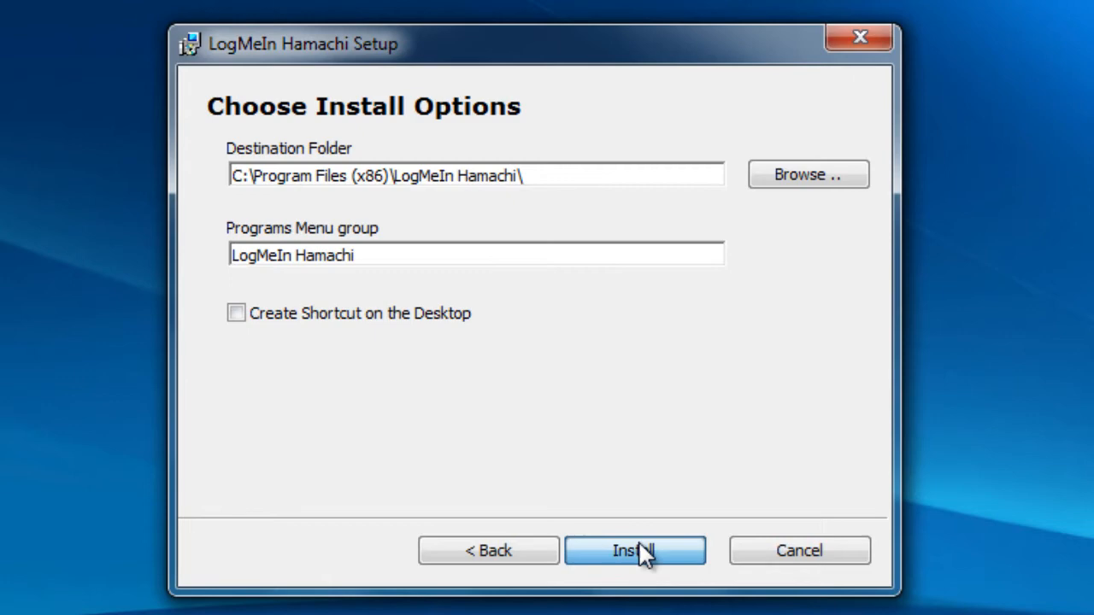
mouse_move(352, 321)
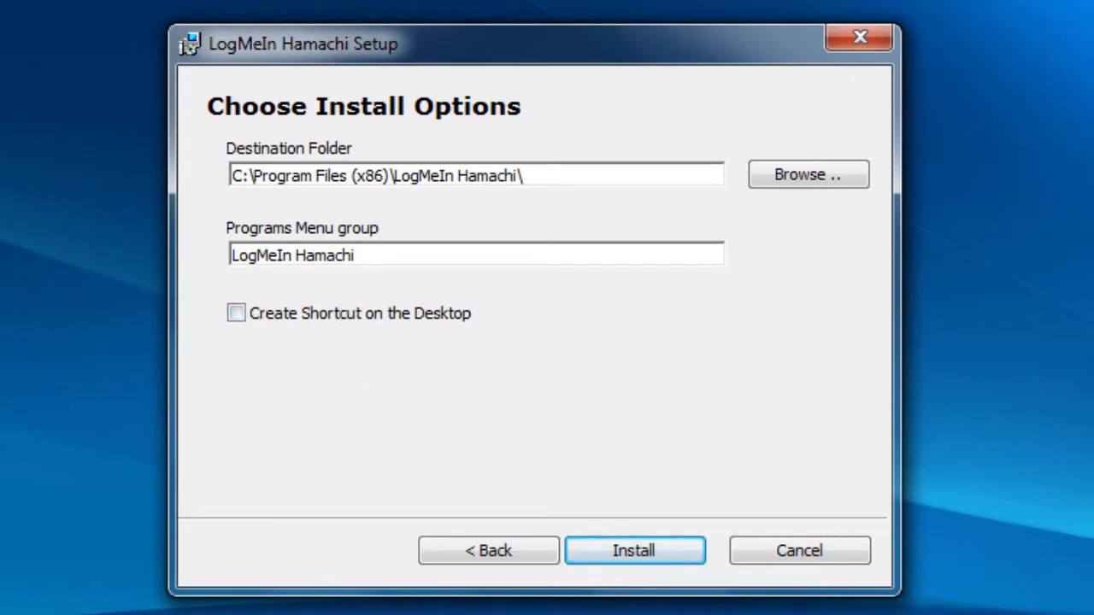
mouse_move(265, 321)
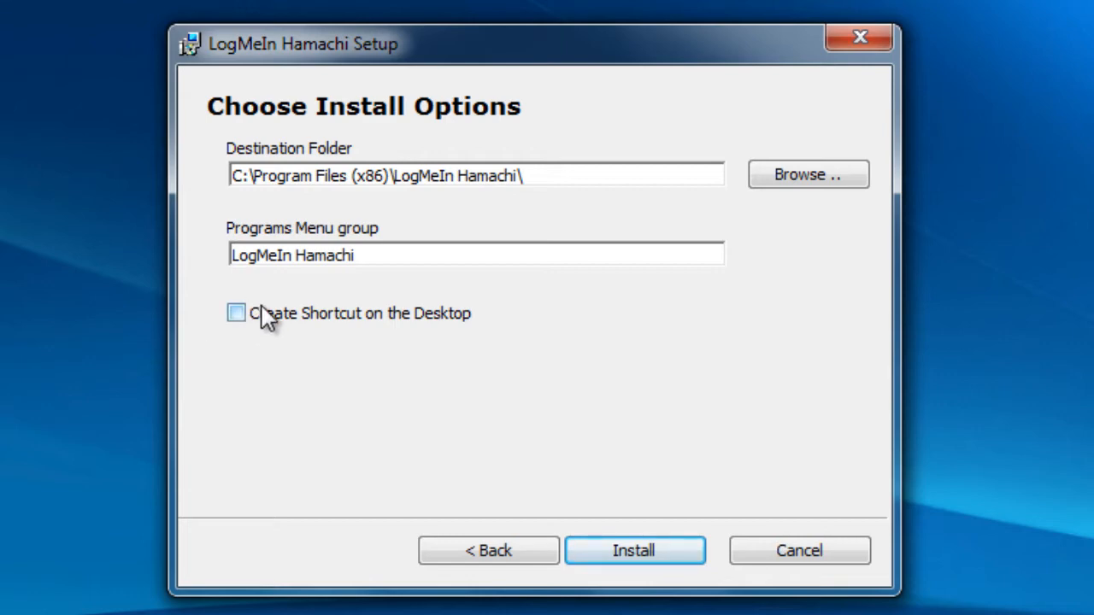
left_click(634, 550)
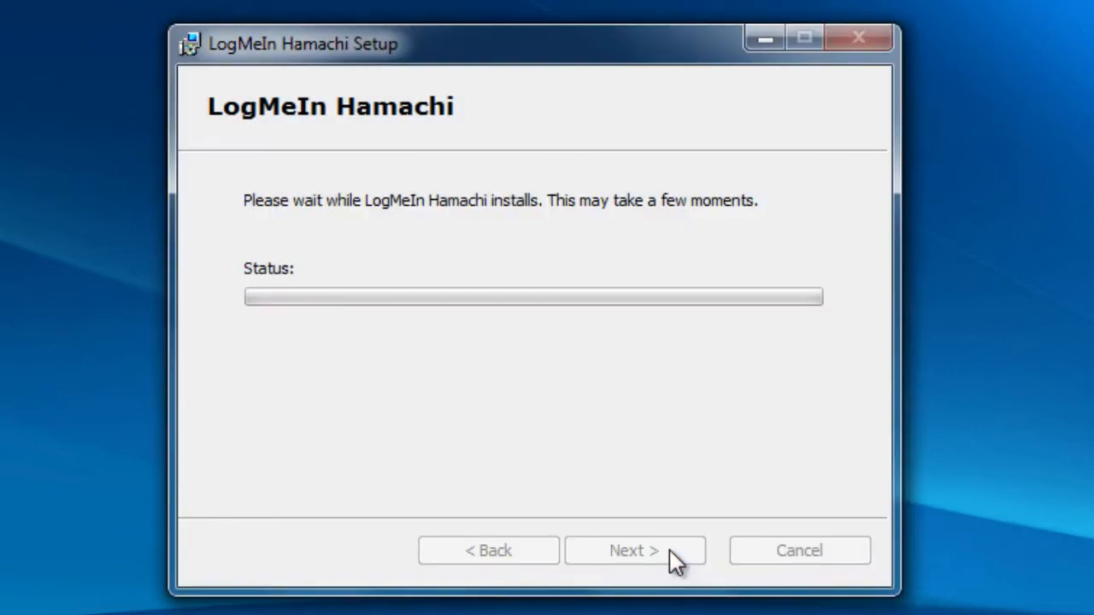
mouse_move(536, 311)
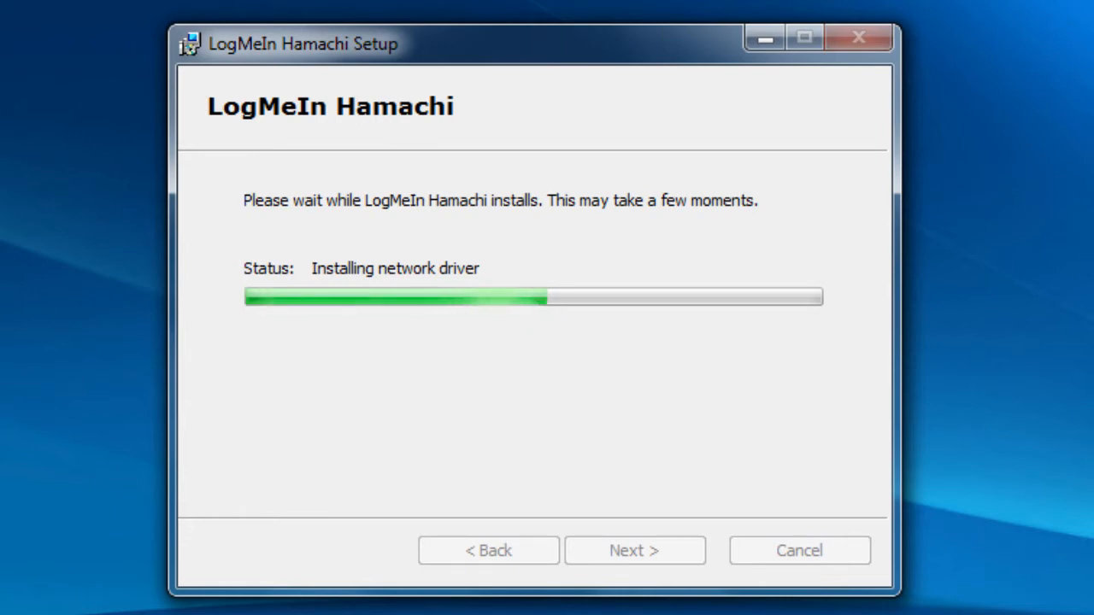
mouse_move(571, 393)
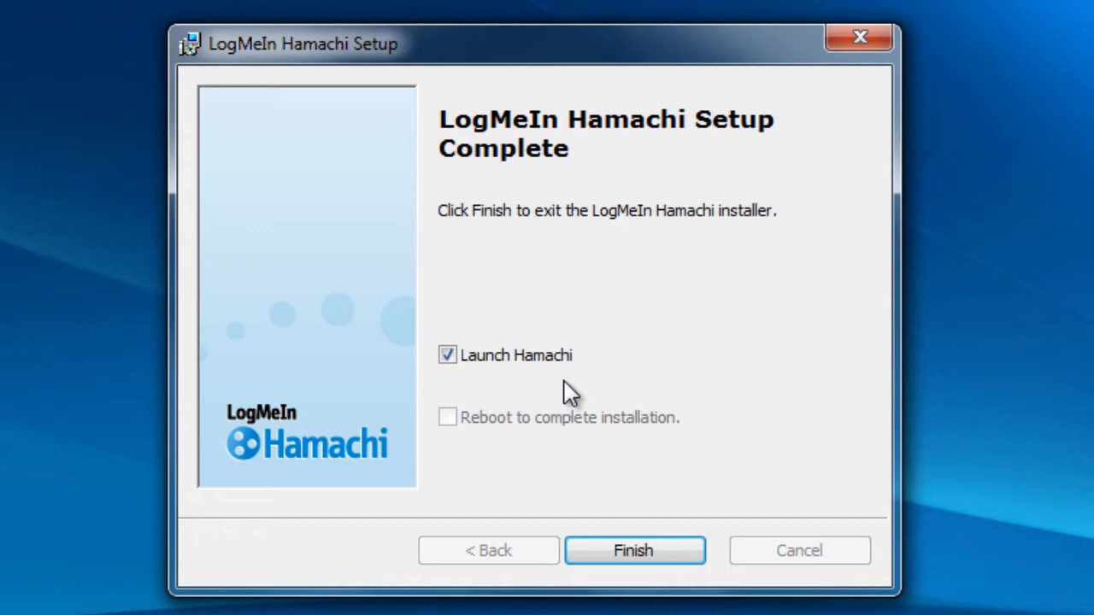
mouse_move(534, 272)
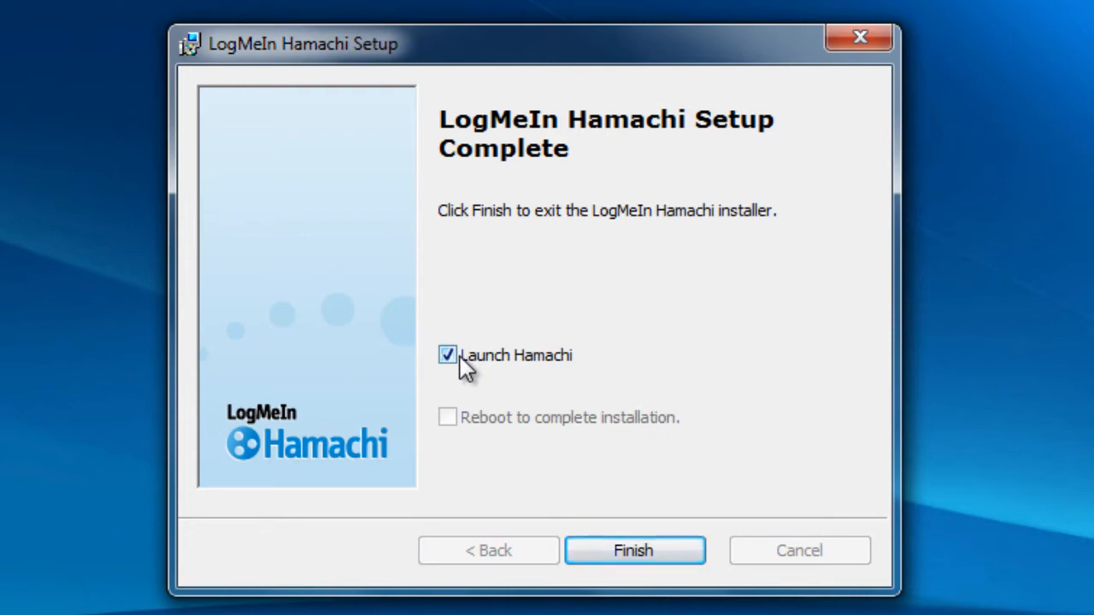
mouse_move(469, 434)
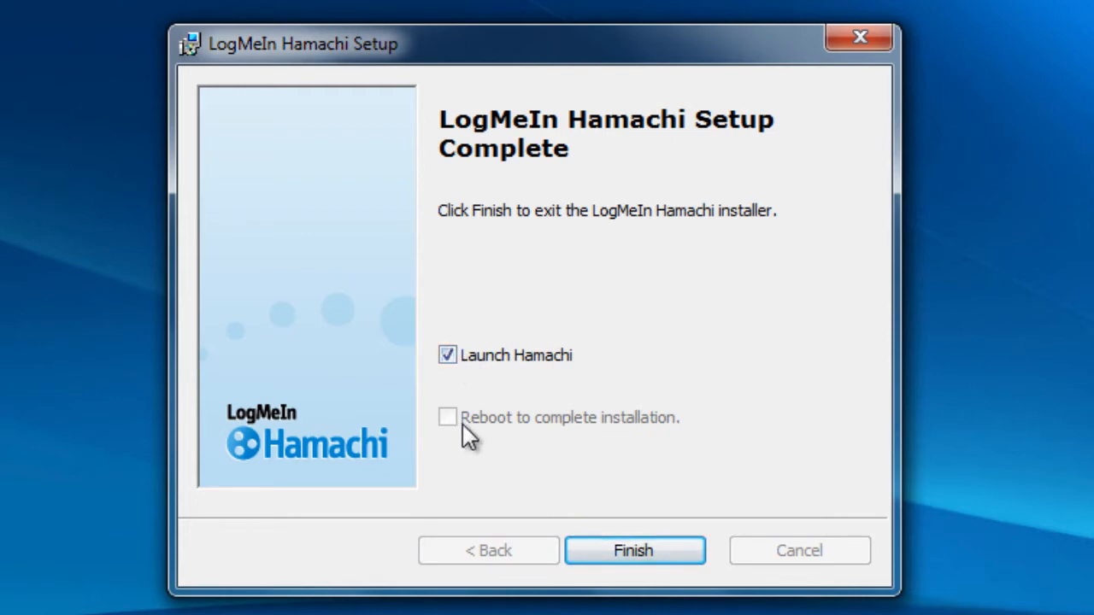
mouse_move(510, 441)
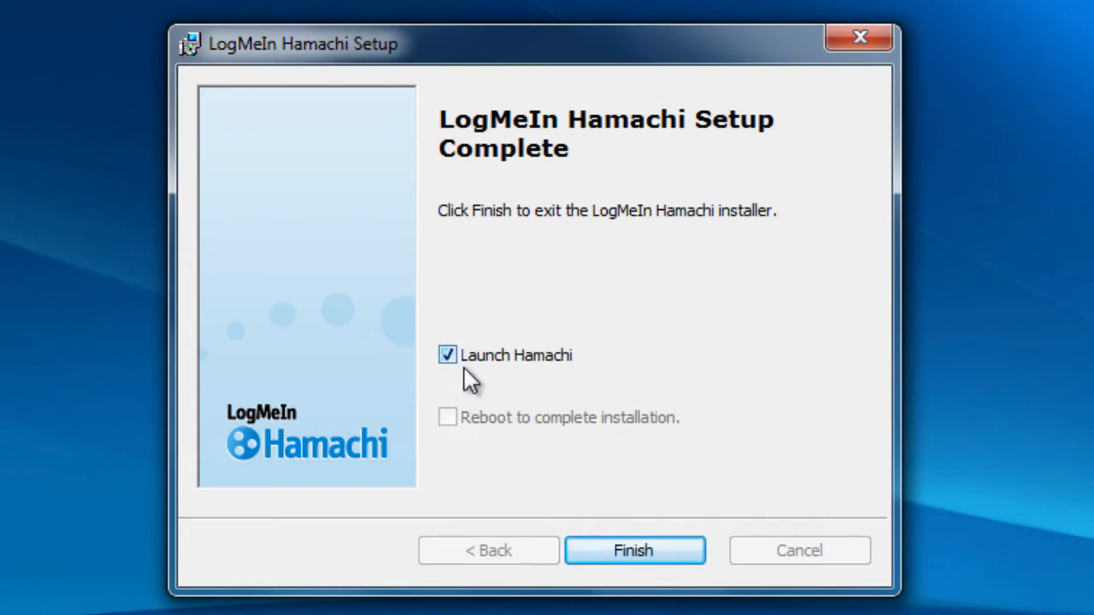
Finish setup with Launch Hamachi left enabled so the client starts.
left_click(448, 353)
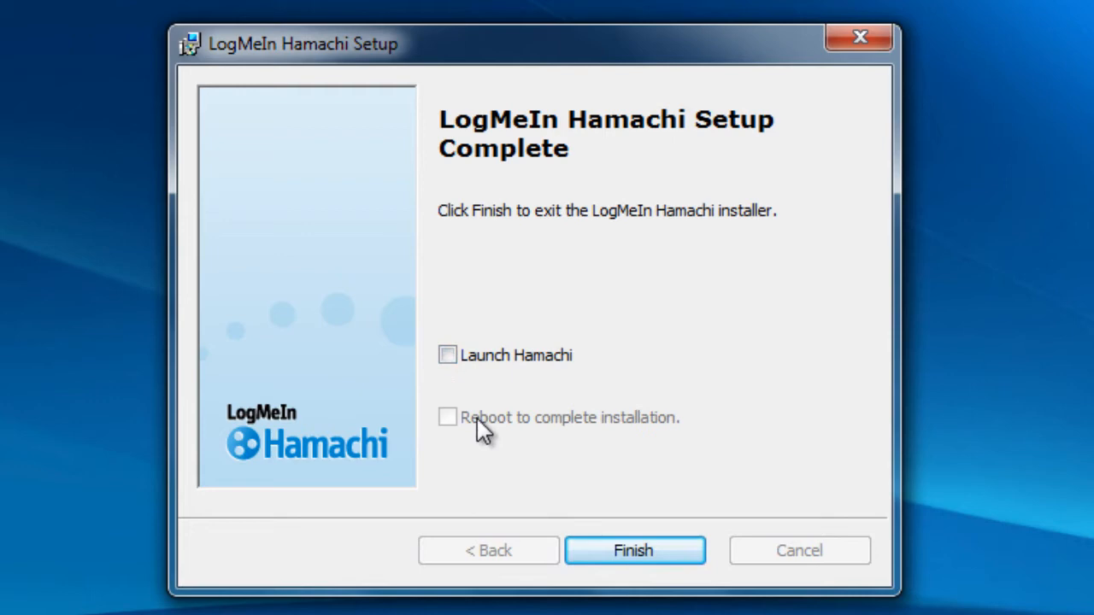
left_click(448, 354)
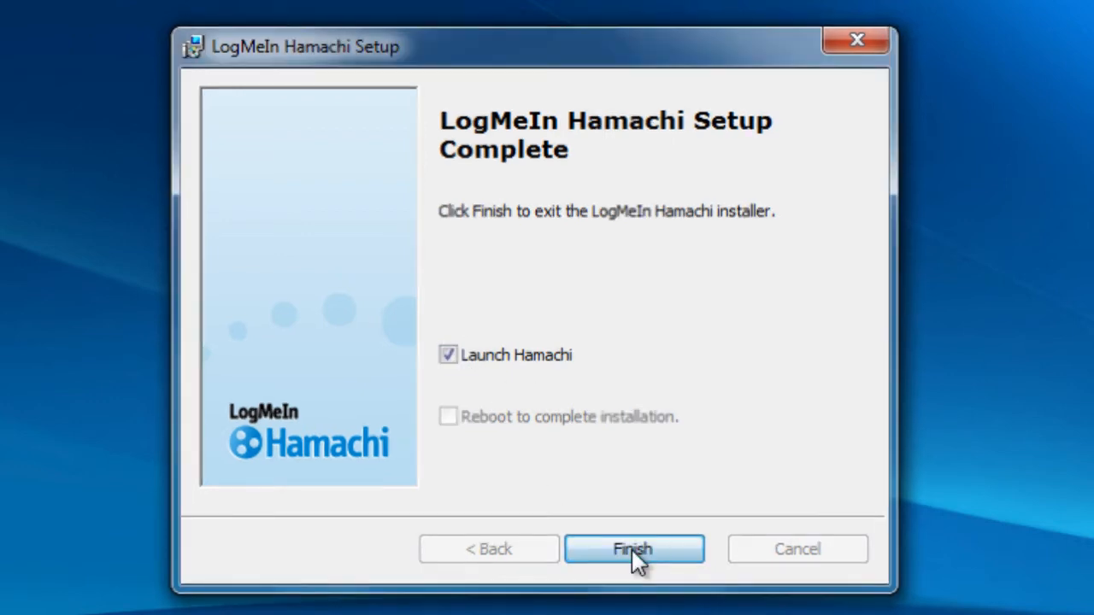
left_click(633, 549)
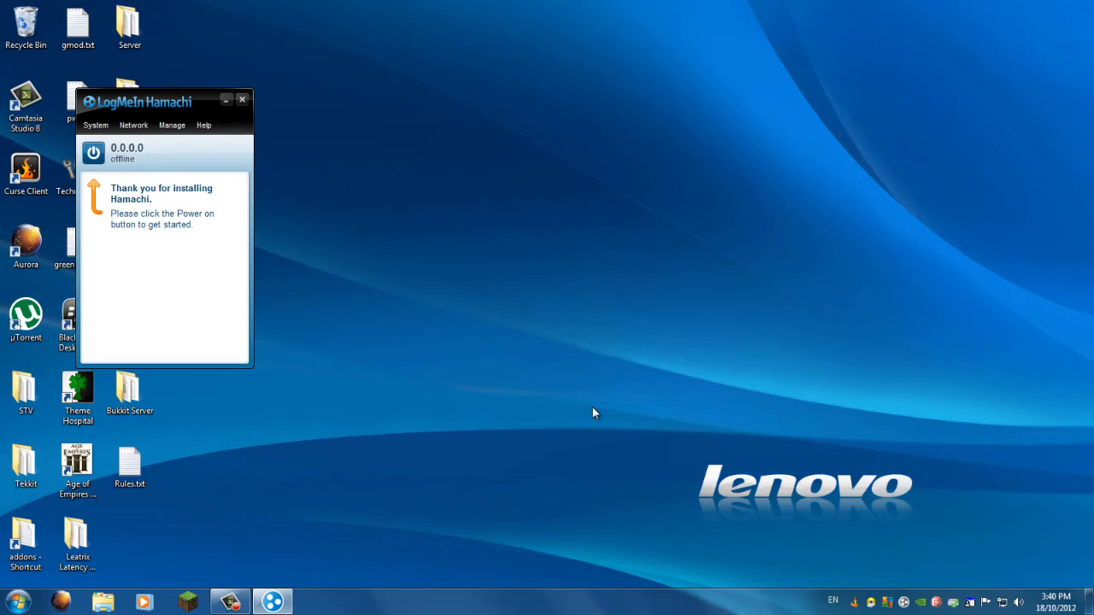
mouse_move(187, 116)
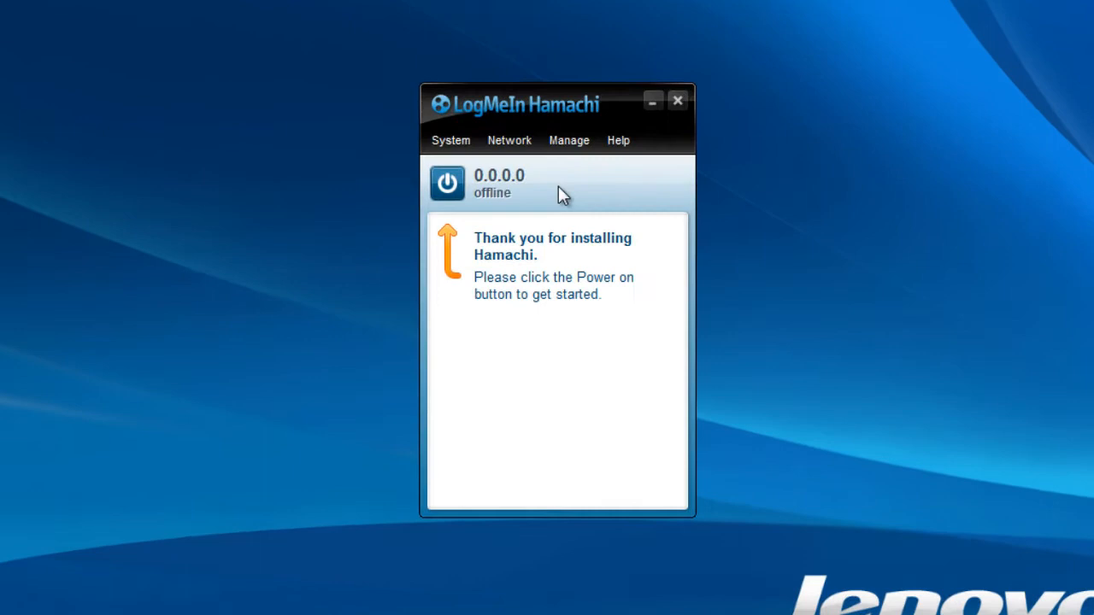
Bring up the offline Hamachi client window and its Preferences status page.
left_click_drag(556, 105, 562, 61)
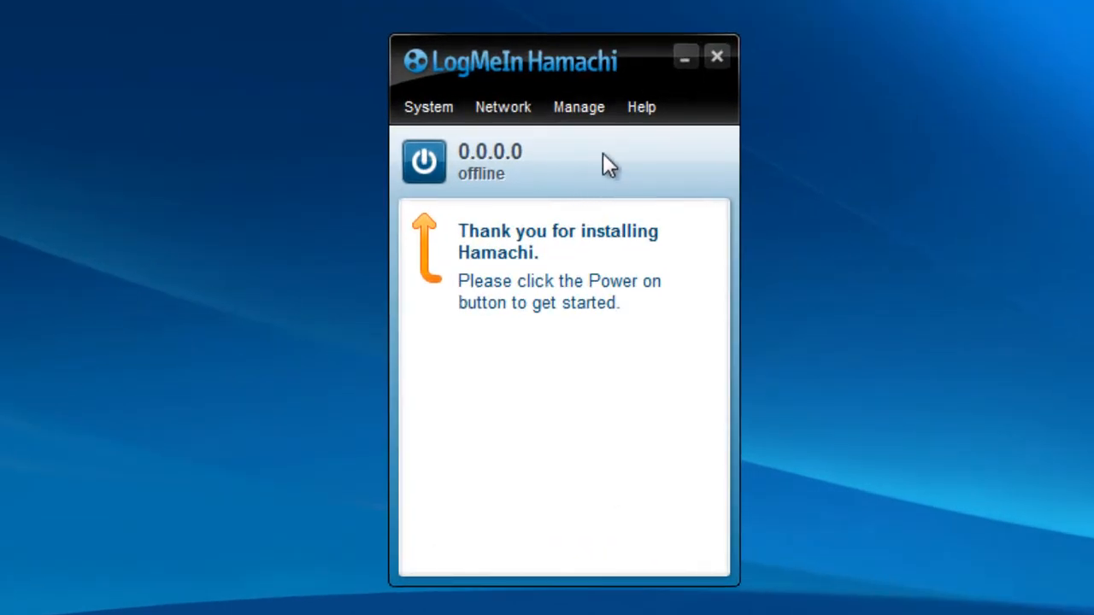
mouse_move(556, 186)
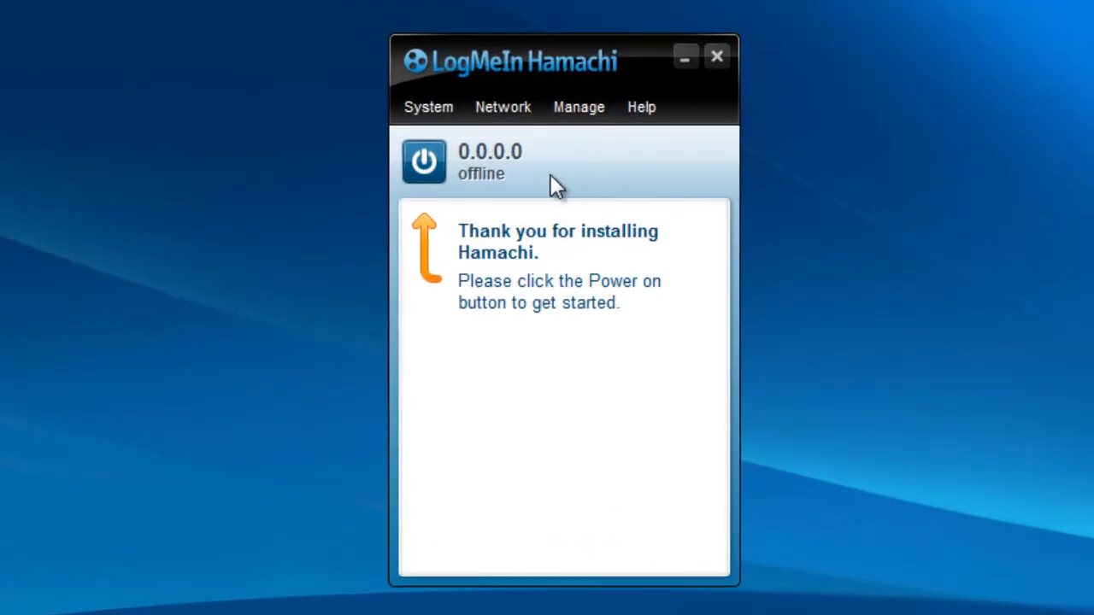
mouse_move(601, 402)
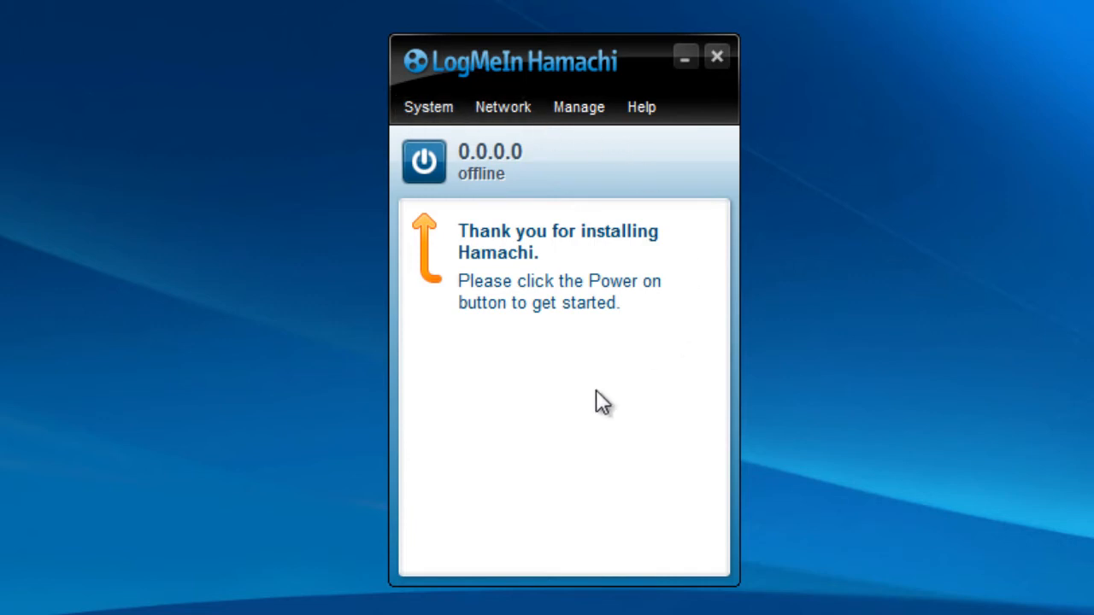
mouse_move(539, 77)
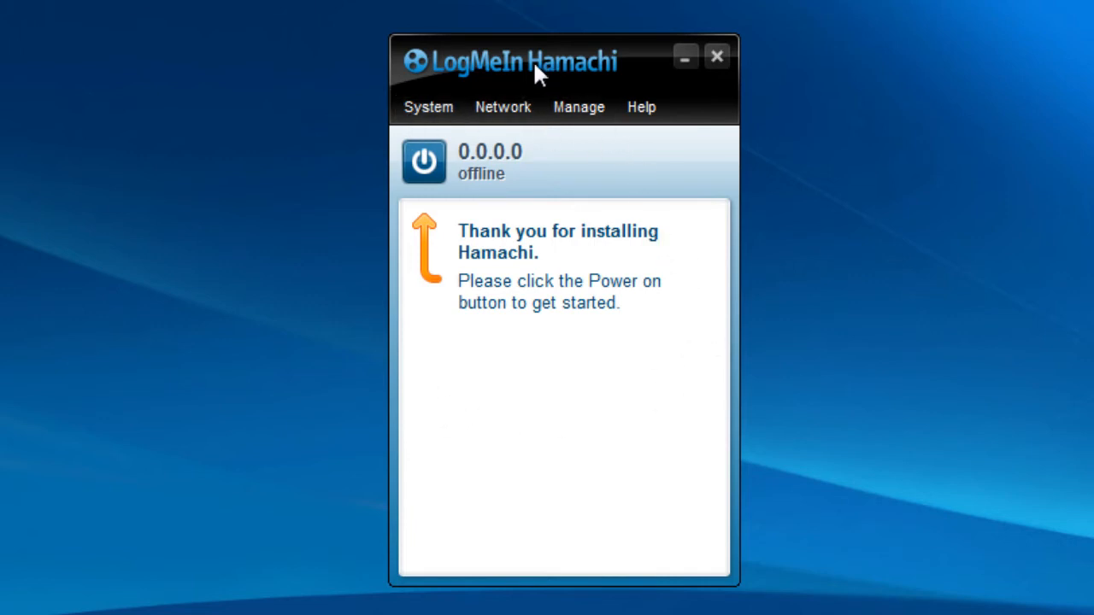
mouse_move(547, 94)
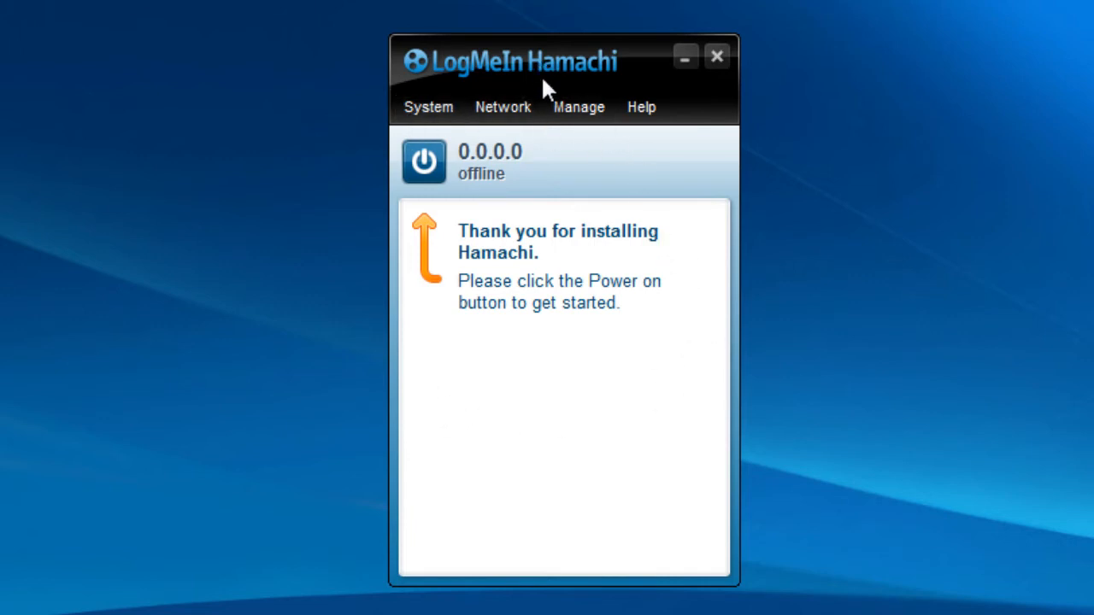
mouse_move(597, 32)
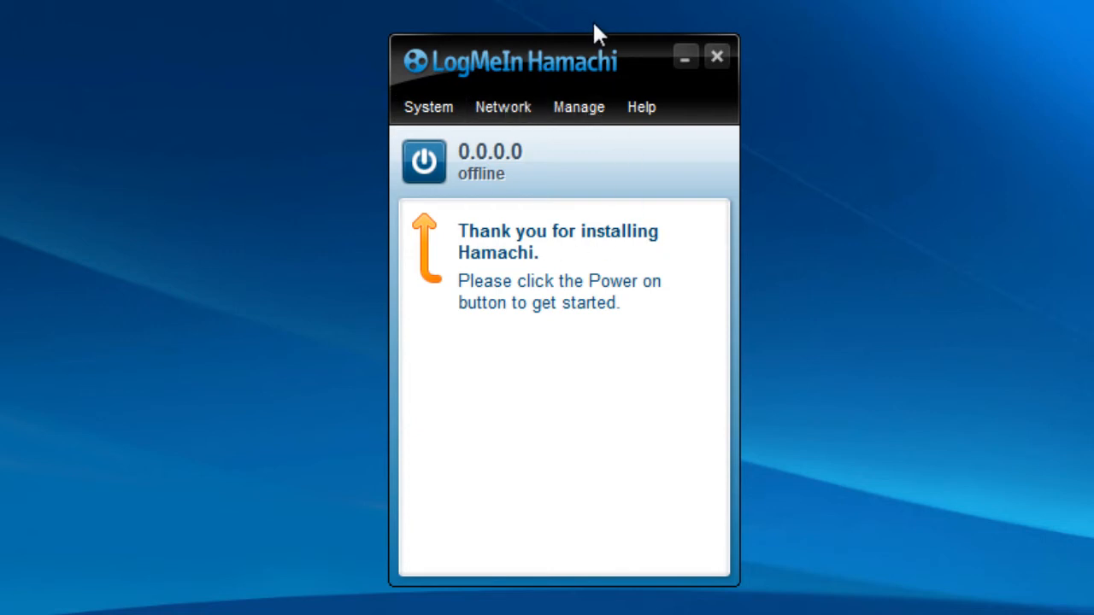
mouse_move(478, 554)
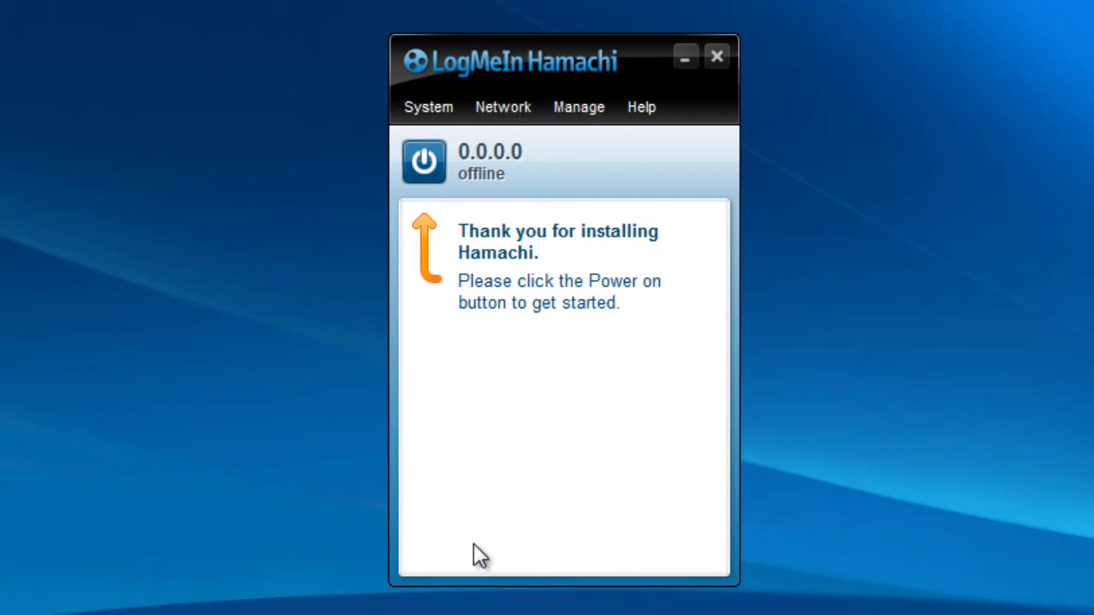
mouse_move(421, 126)
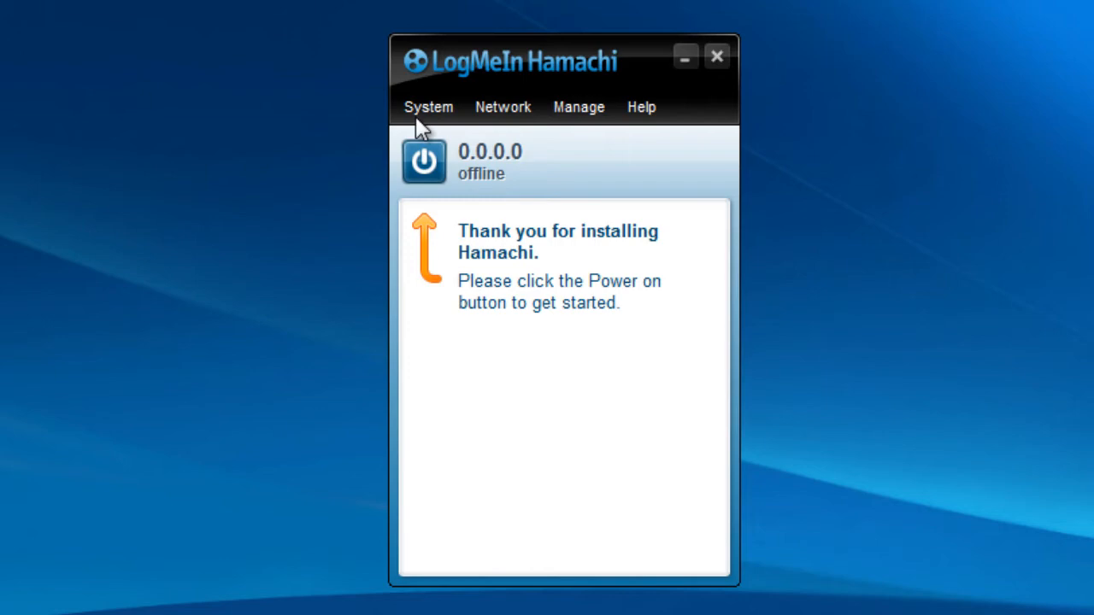
left_click(427, 106)
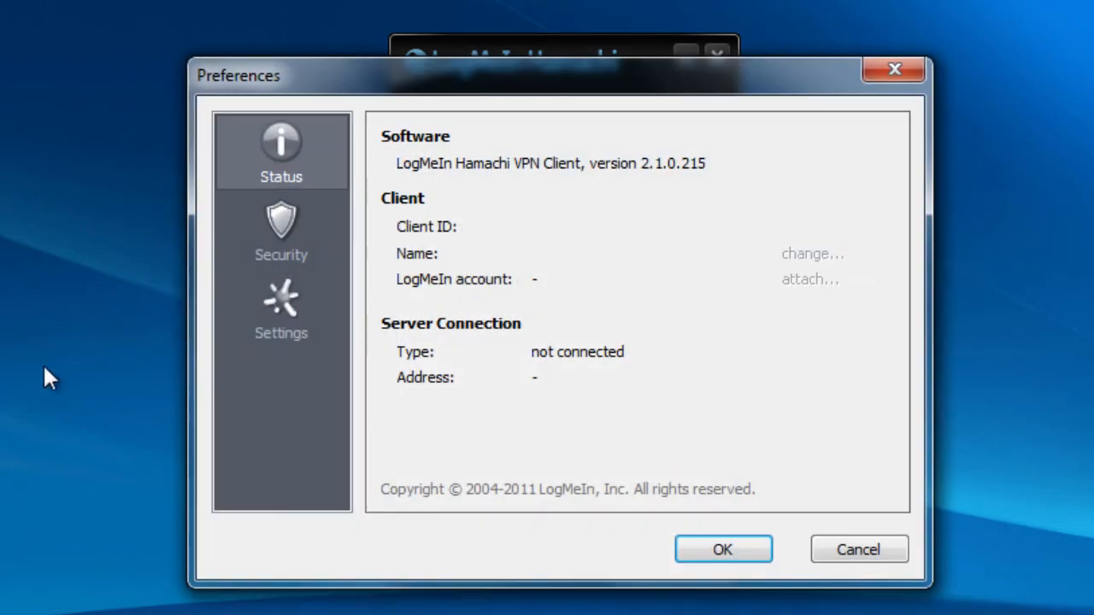
left_click(280, 308)
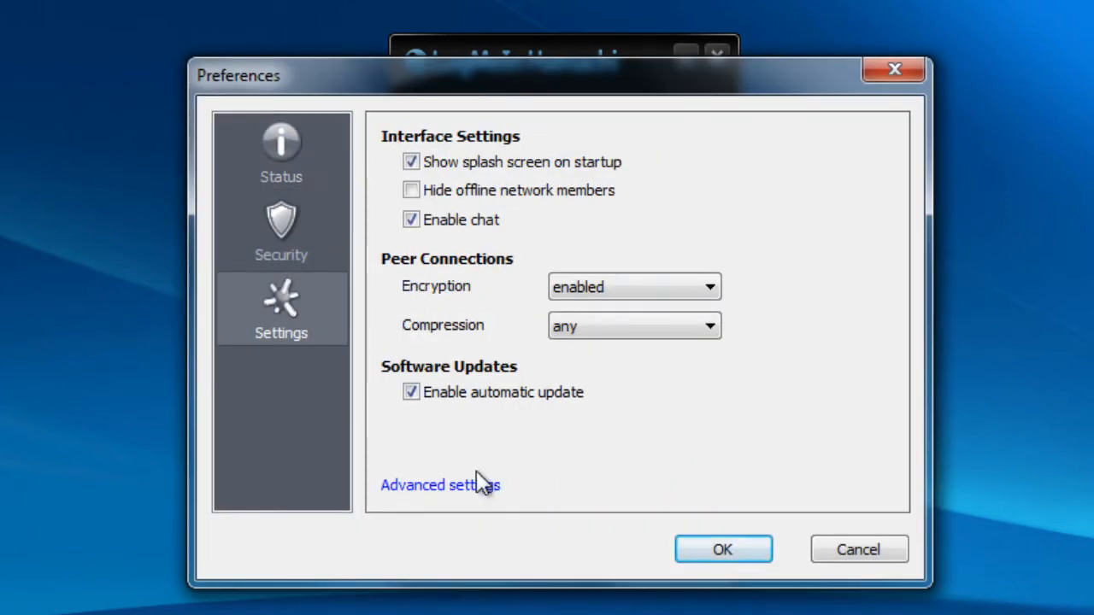
left_click(441, 486)
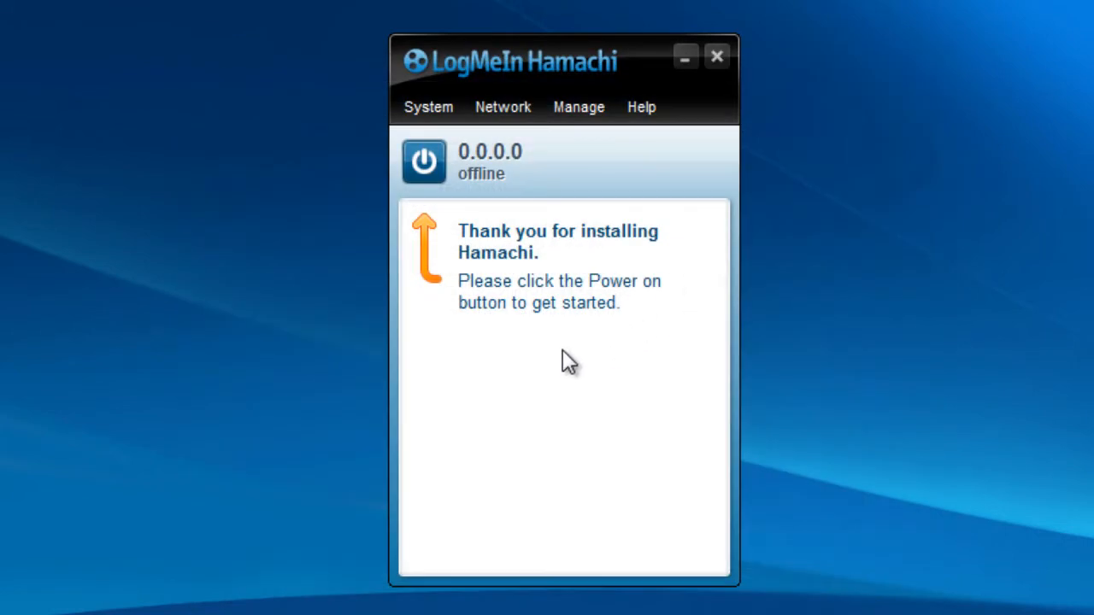
mouse_move(502, 106)
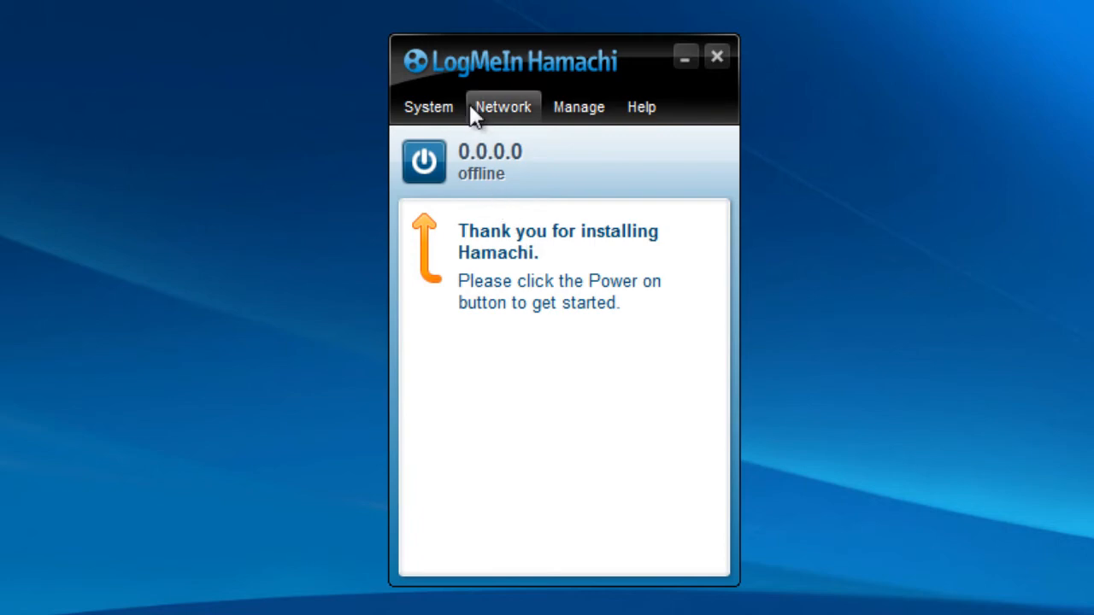
Power on the client and register it under the name Luis-PC.
left_click(424, 161)
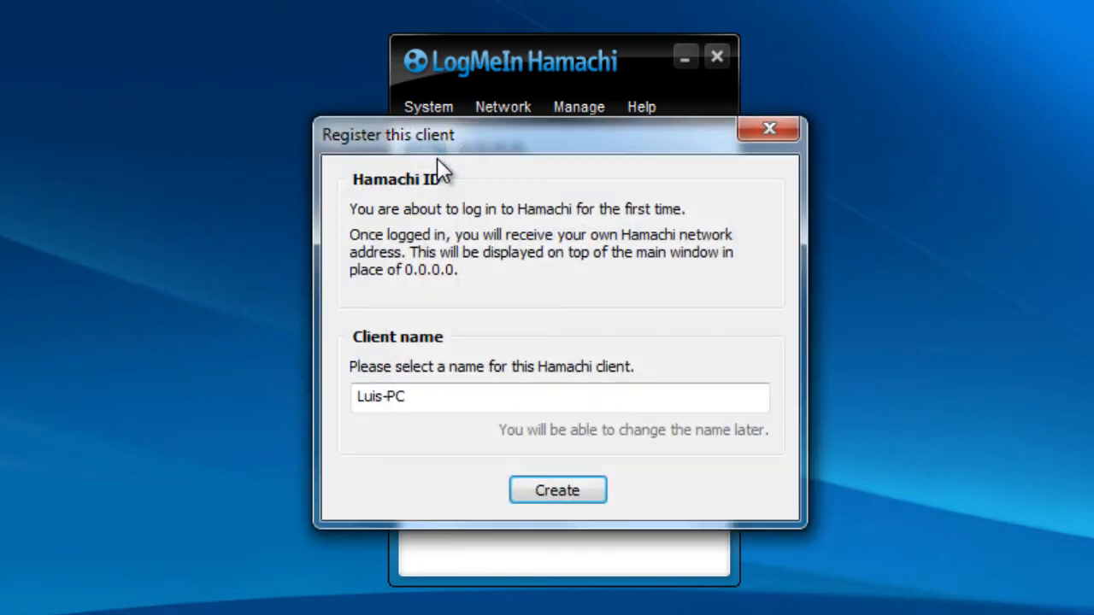
mouse_move(431, 145)
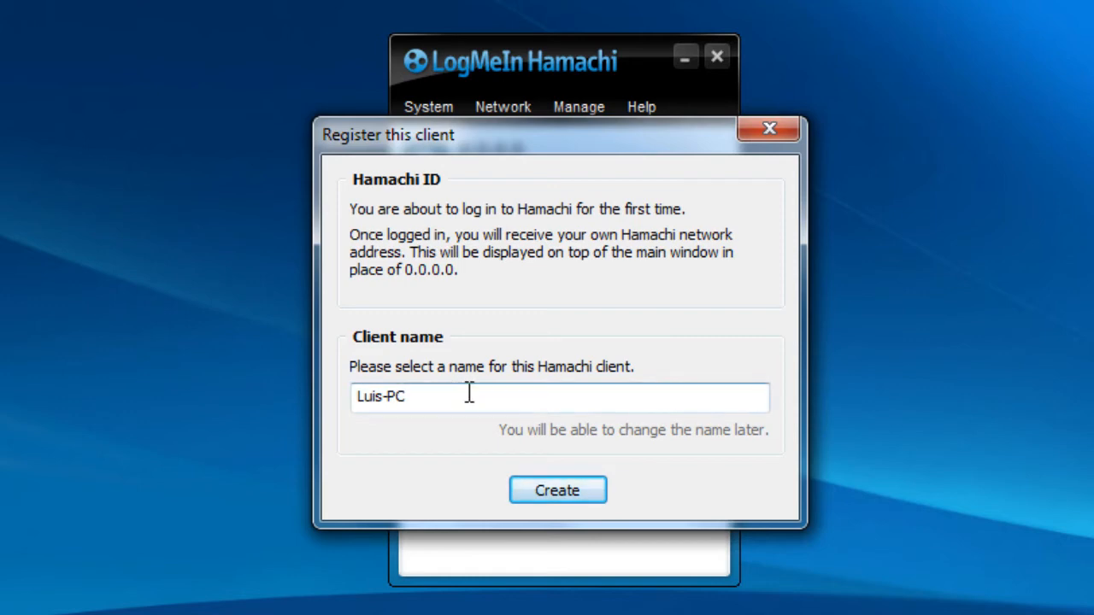
triple_click(382, 397)
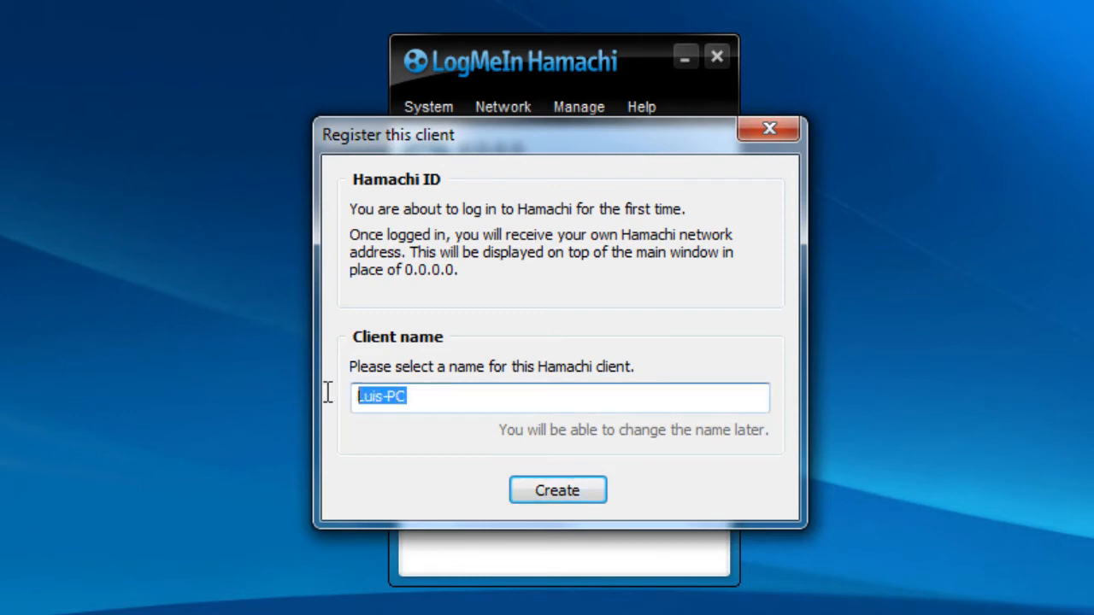
mouse_move(444, 389)
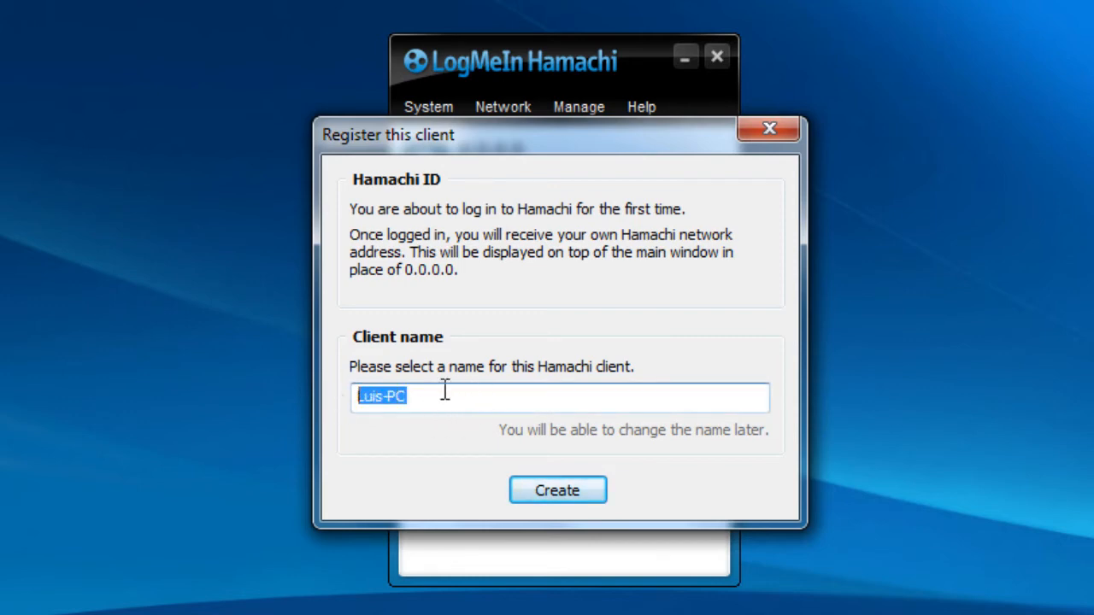
mouse_move(455, 402)
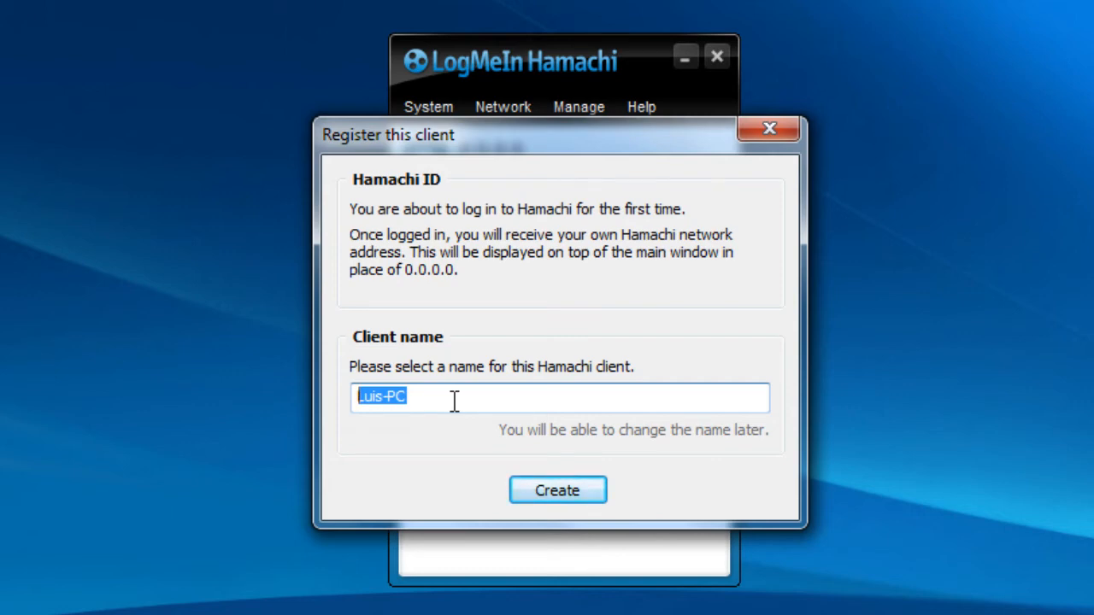
type("Jo")
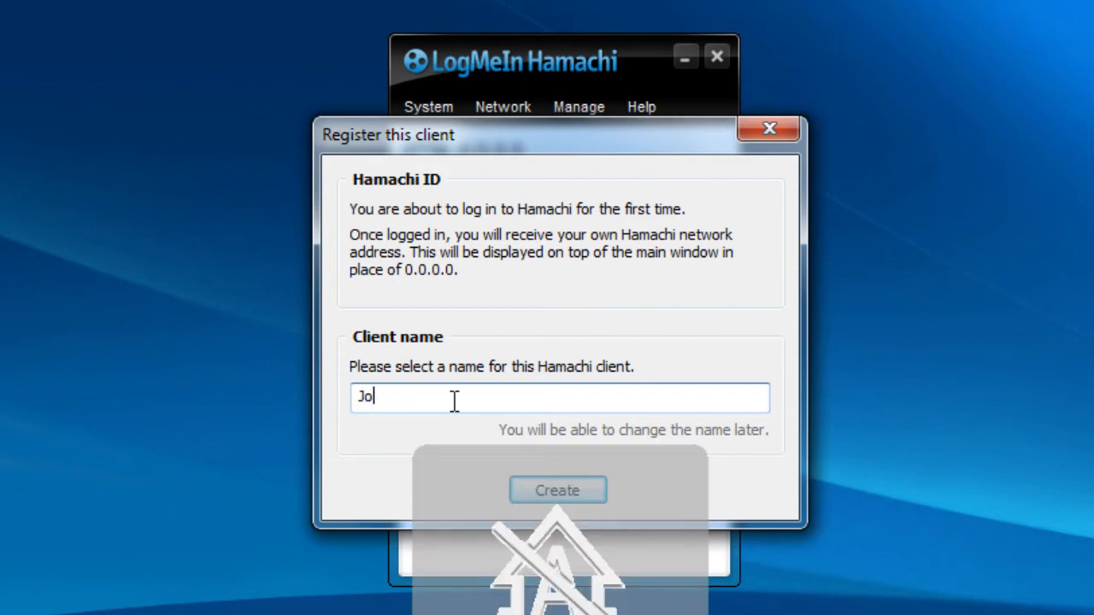
type("opy-PC")
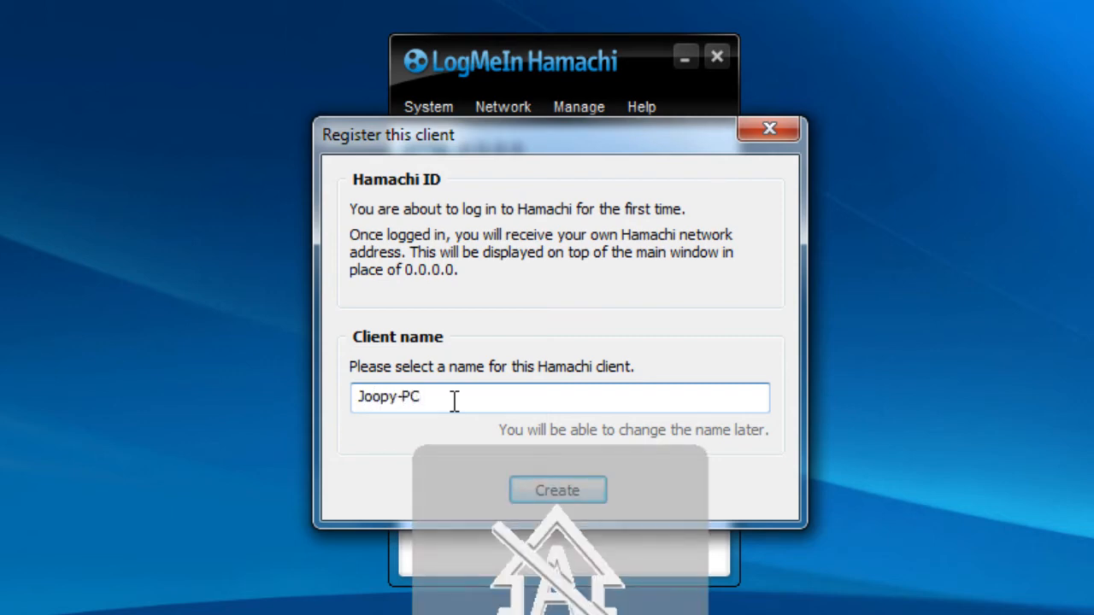
type("lU")
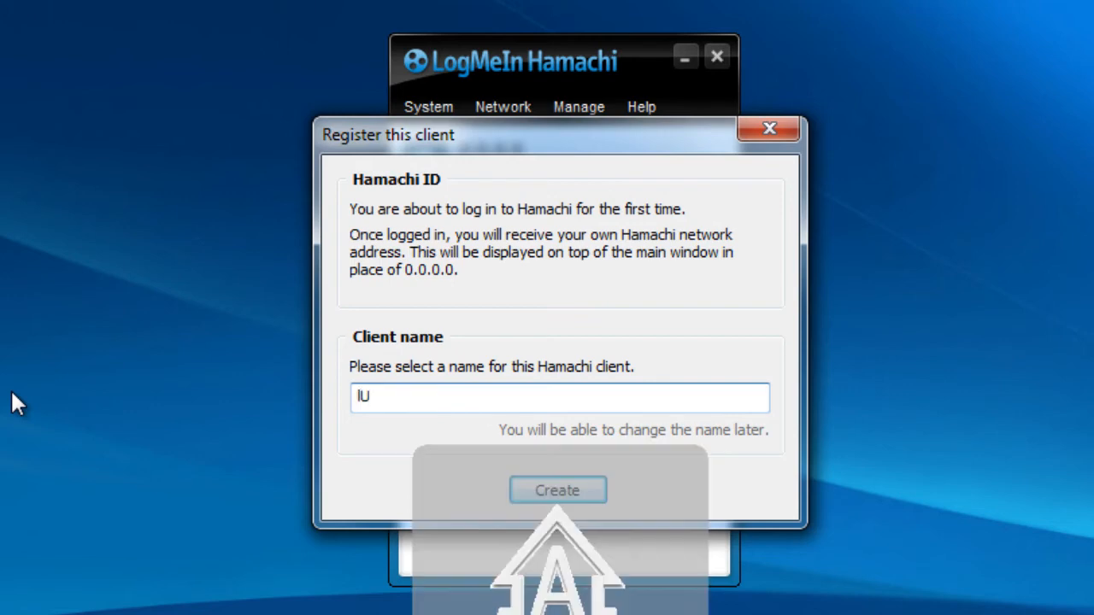
type("Luis-PC")
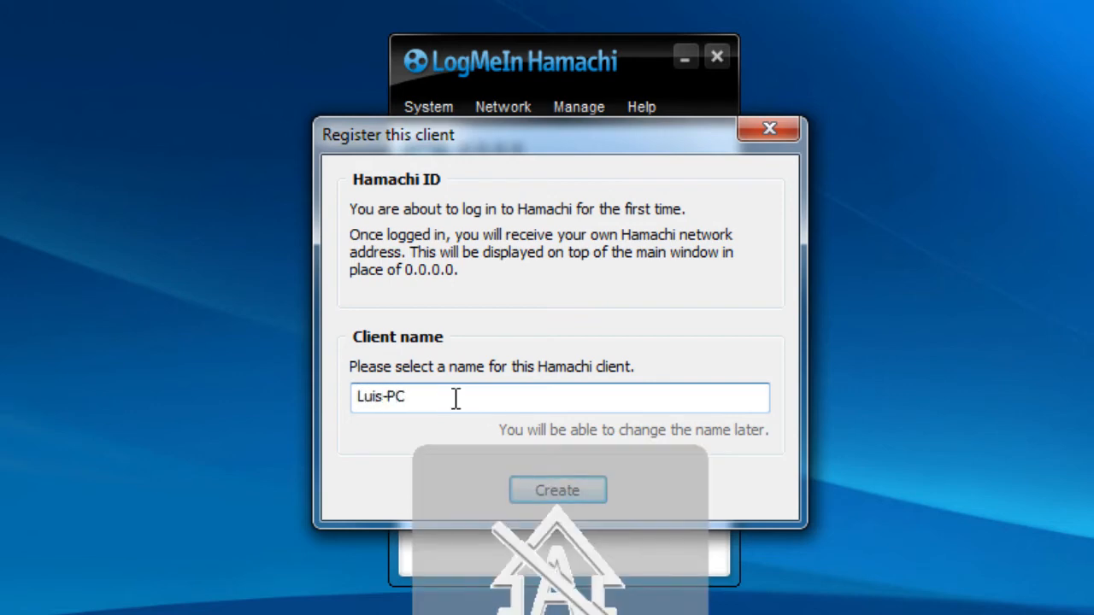
mouse_move(516, 394)
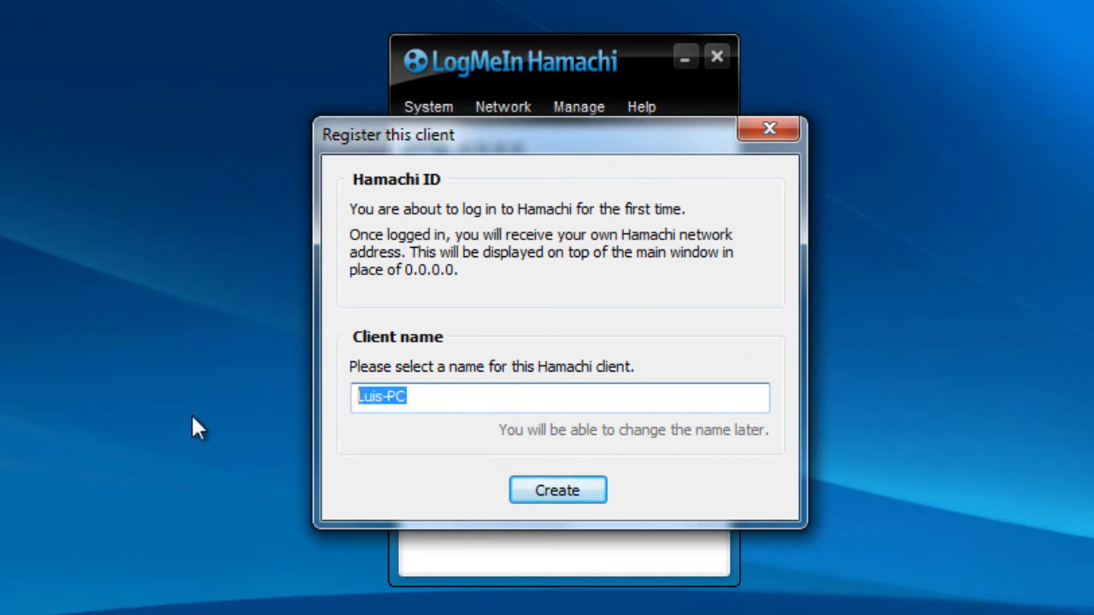
type("xxQUIKZORPR")
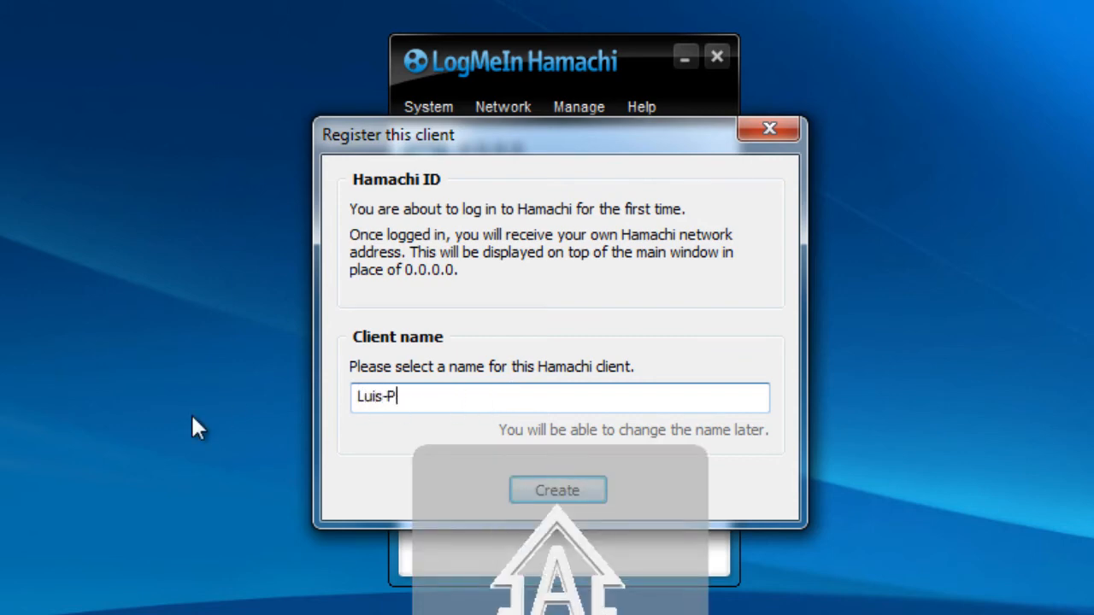
type("C")
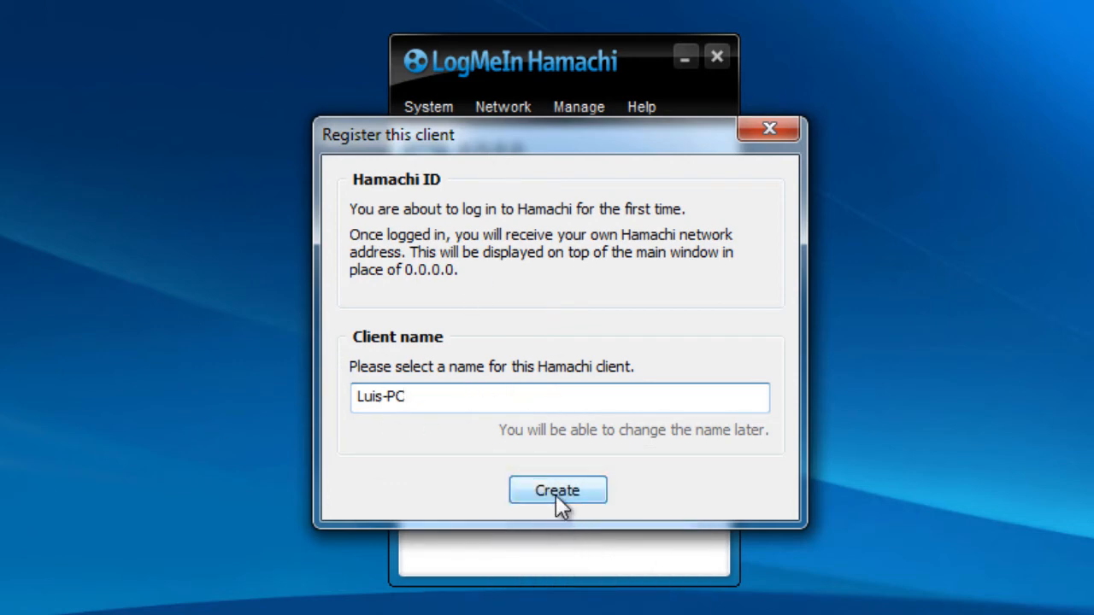
mouse_move(441, 397)
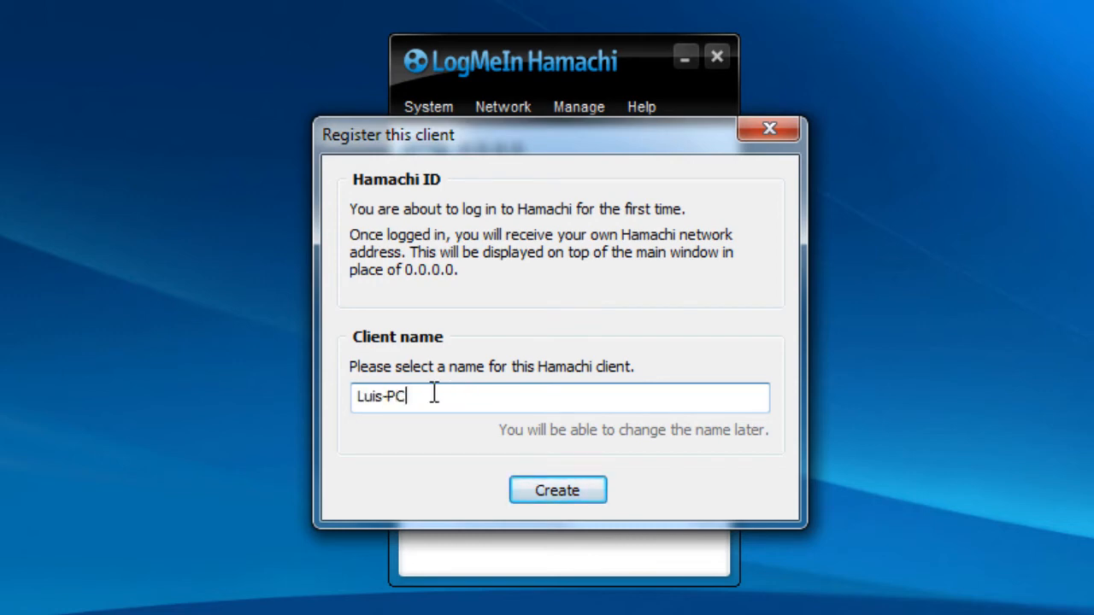
left_click(557, 489)
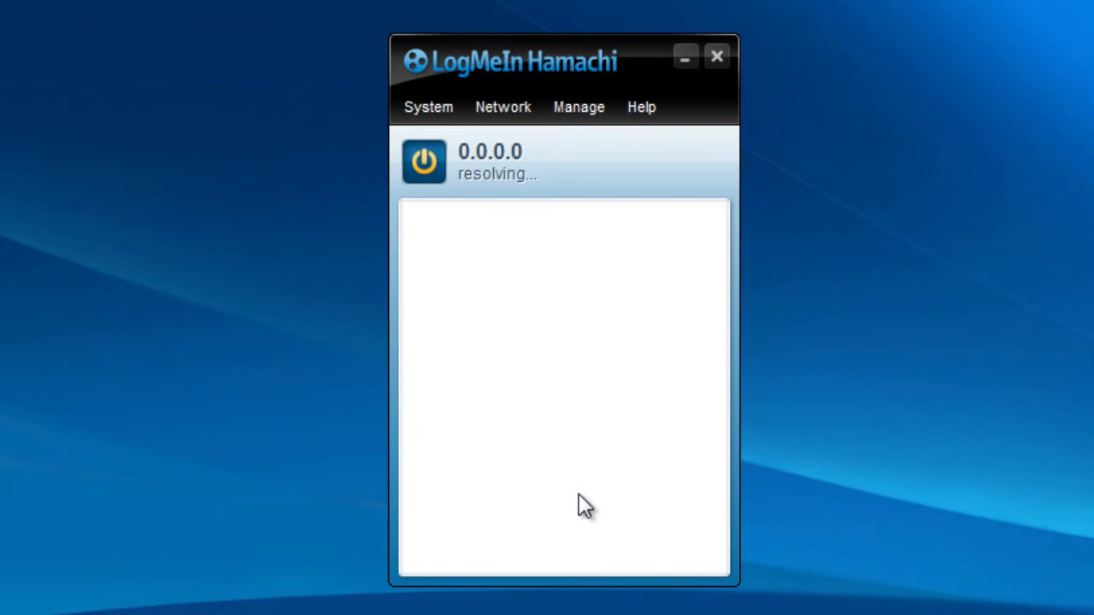
mouse_move(436, 191)
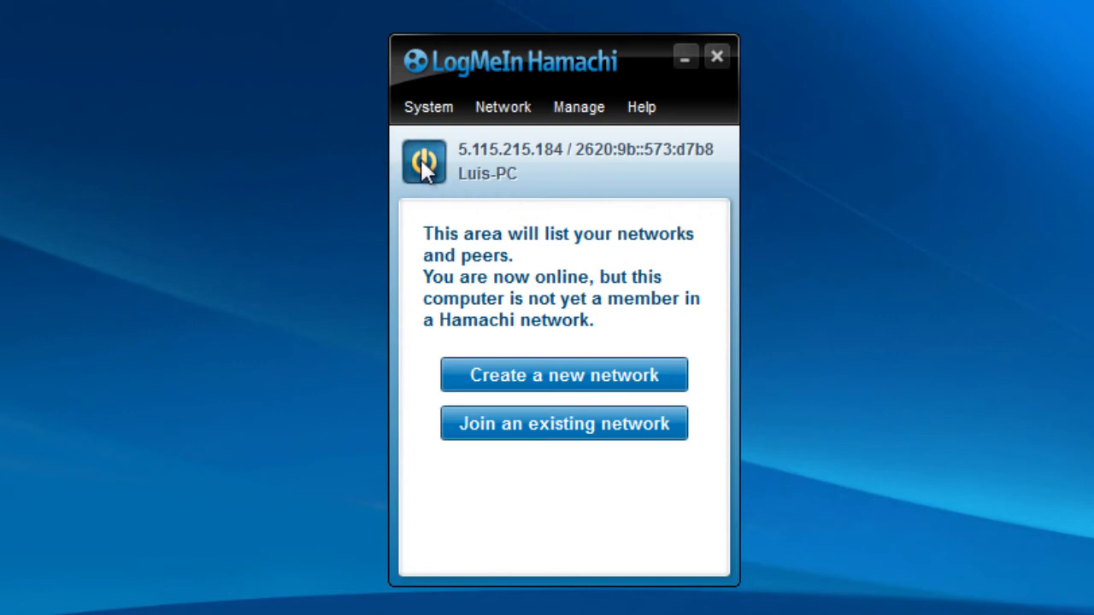
mouse_move(424, 162)
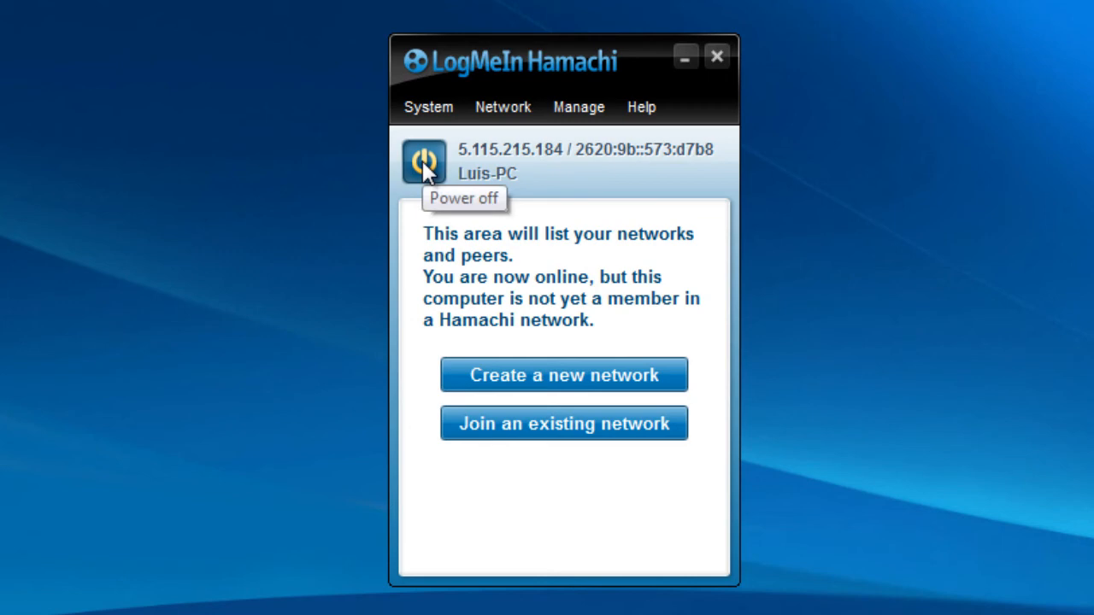
left_click(424, 163)
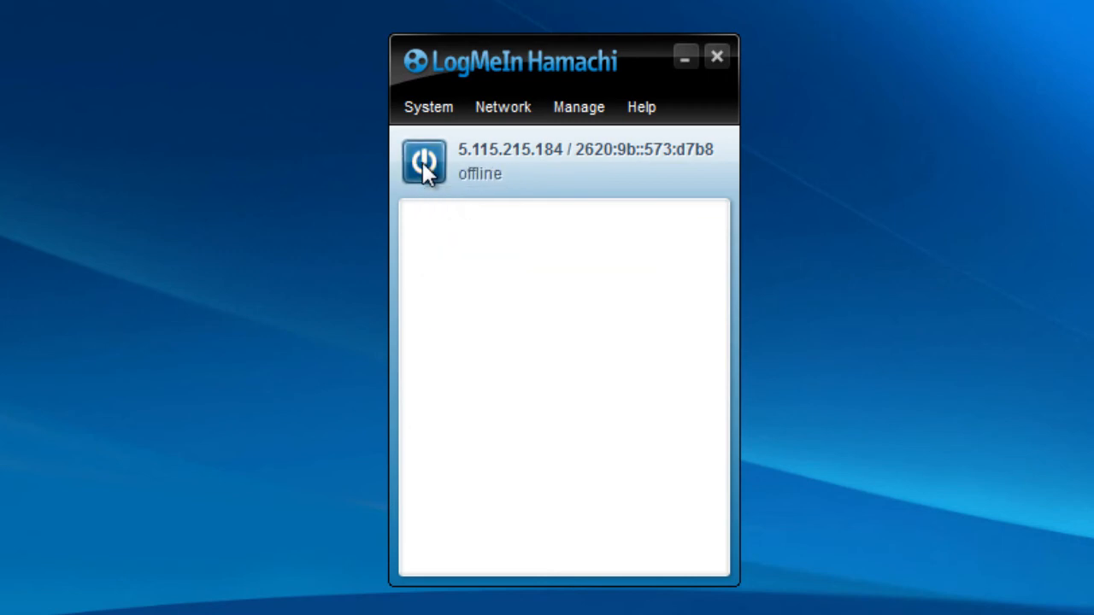
left_click(423, 163)
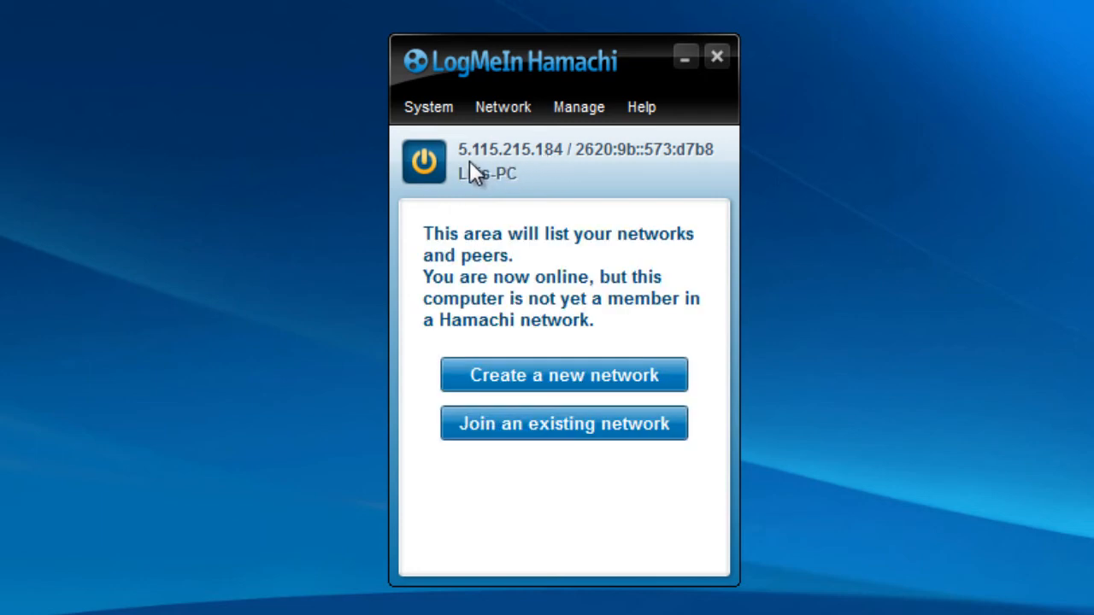
mouse_move(564, 374)
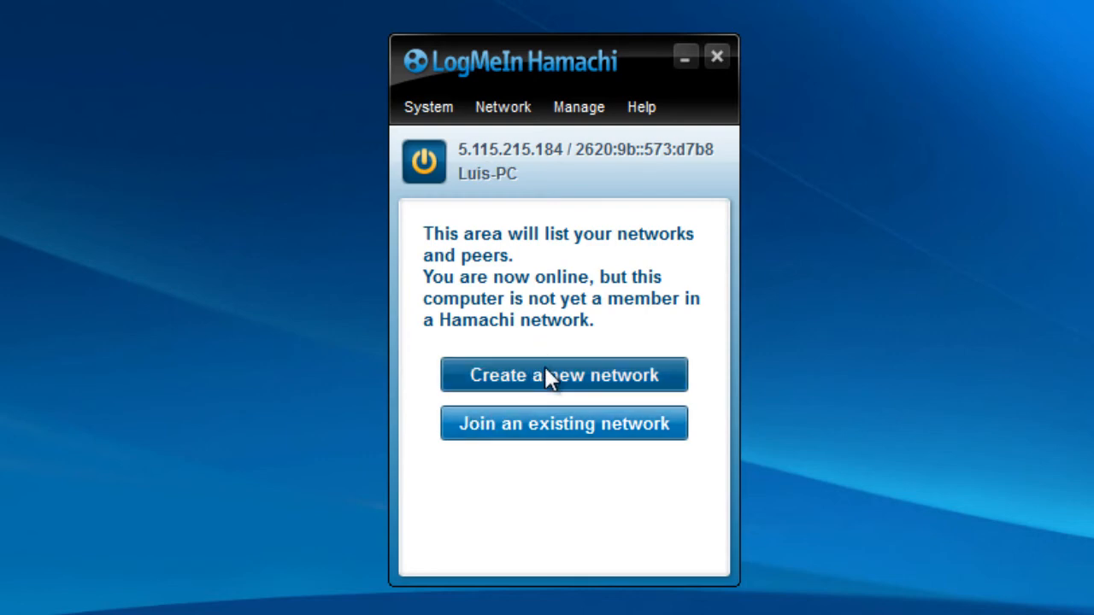
mouse_move(560, 441)
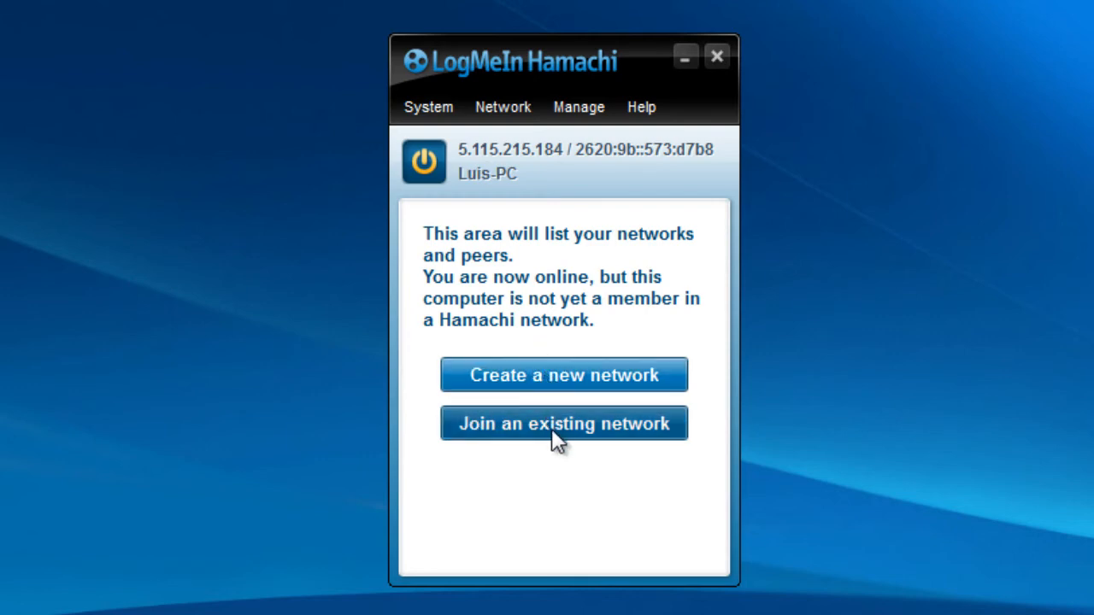
left_click(564, 424)
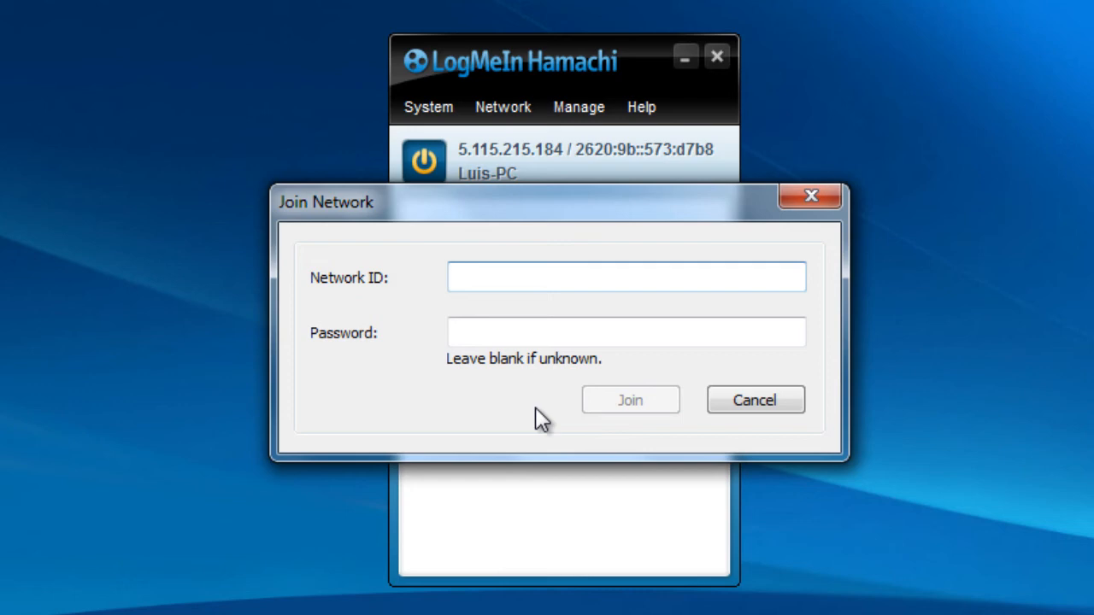
mouse_move(537, 243)
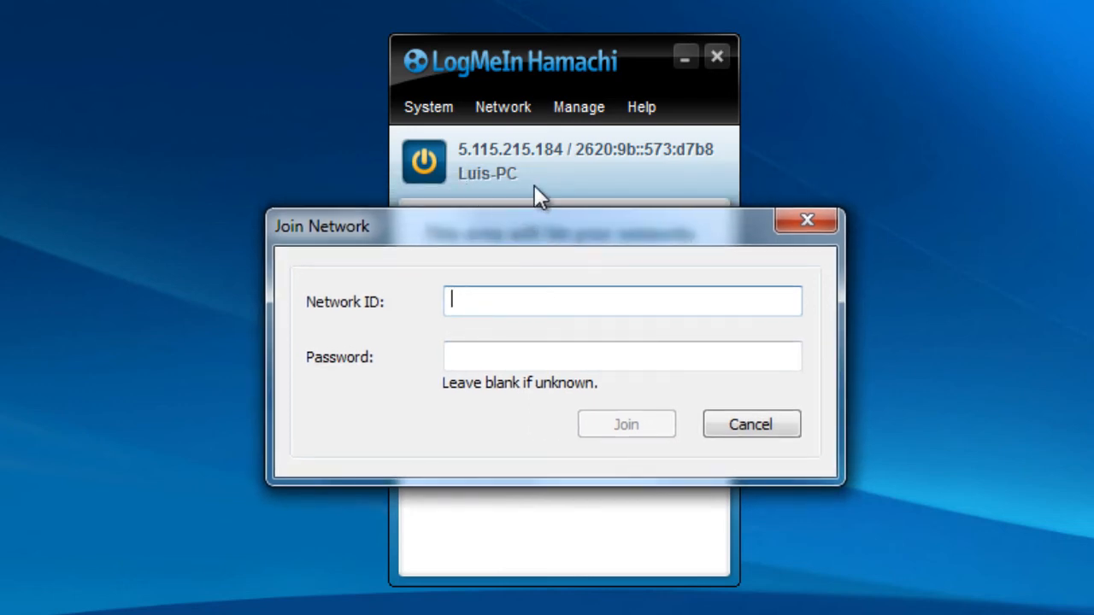
left_click(749, 424)
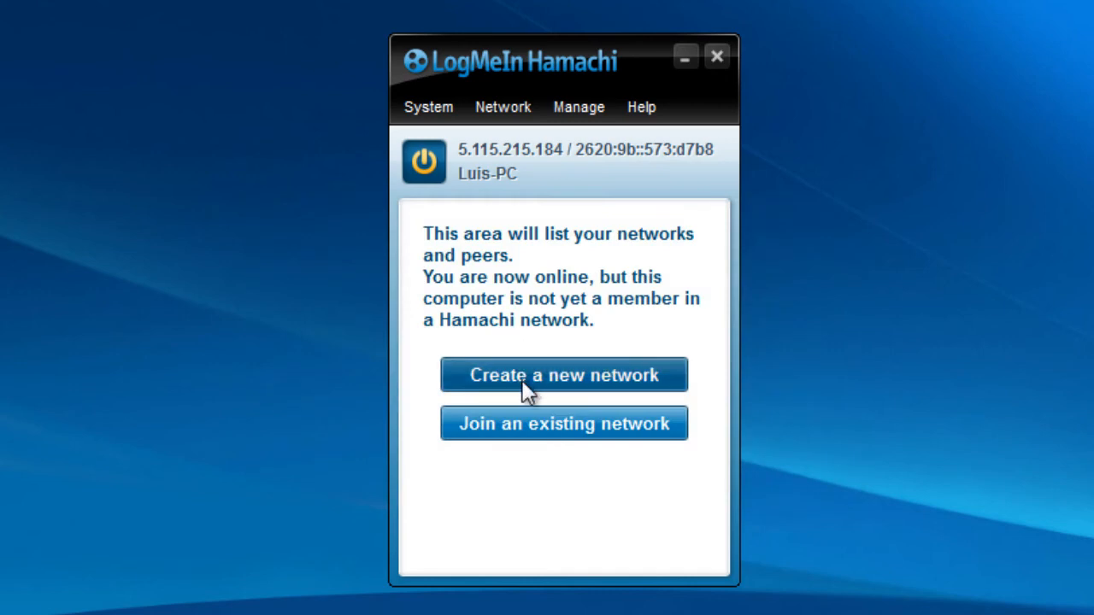
left_click(564, 375)
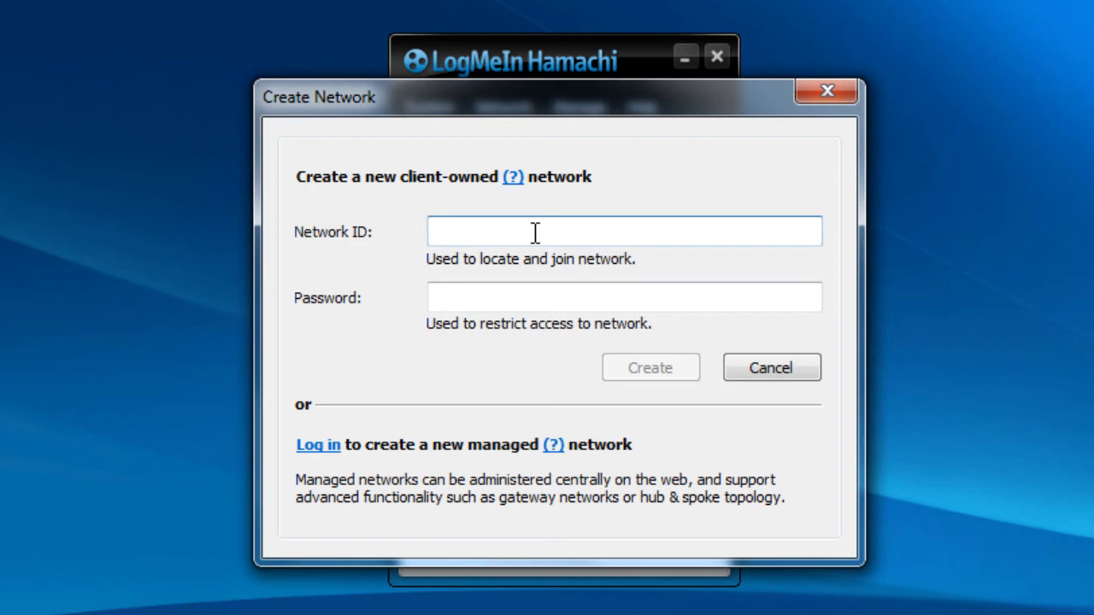
type("luis")
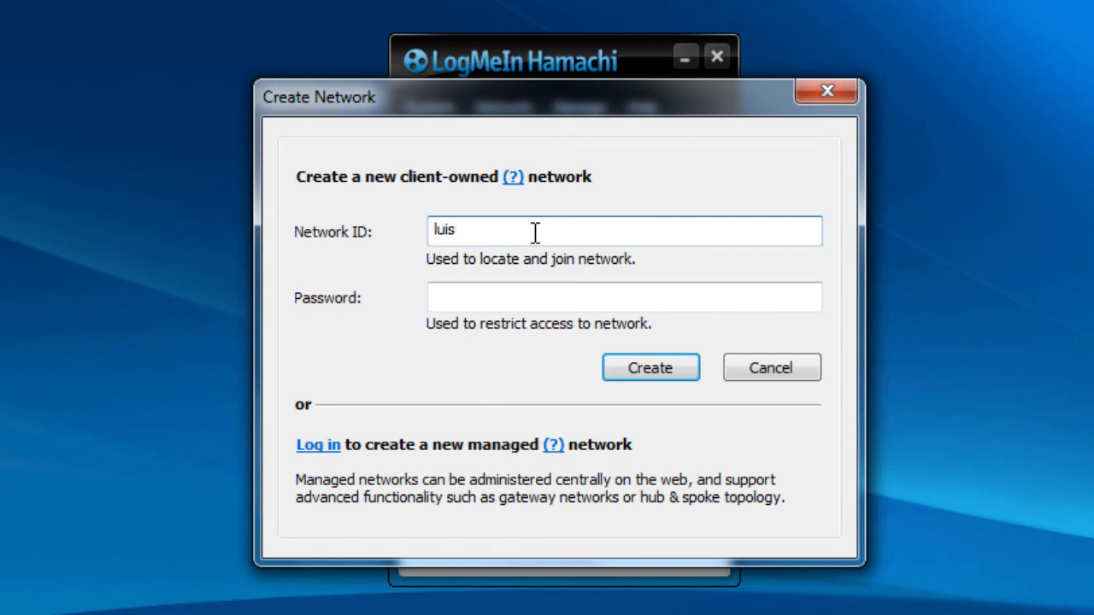
type("hasminec")
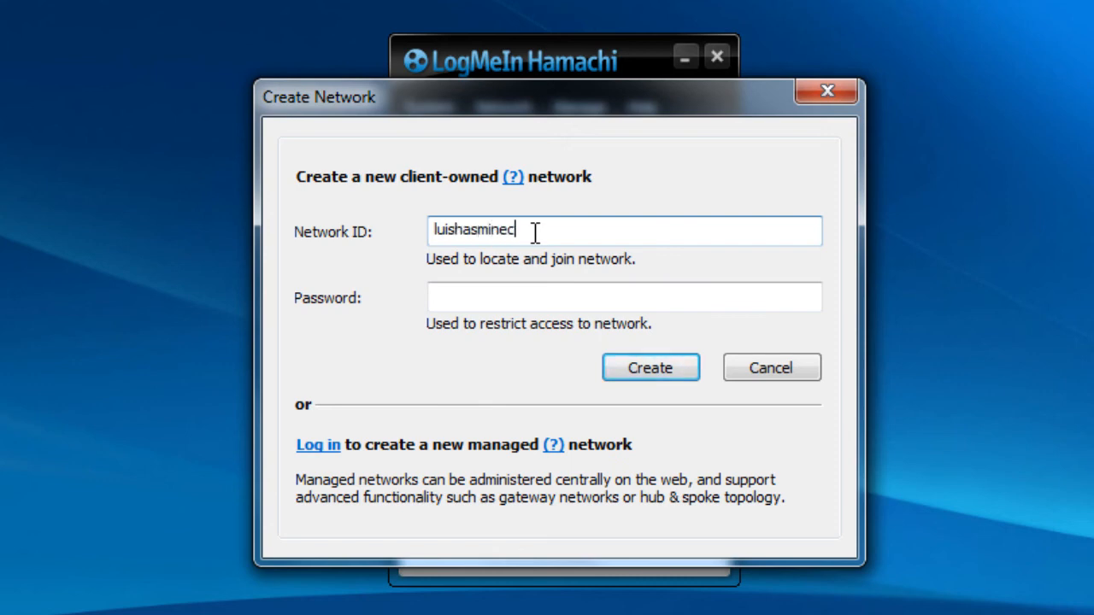
type("raft")
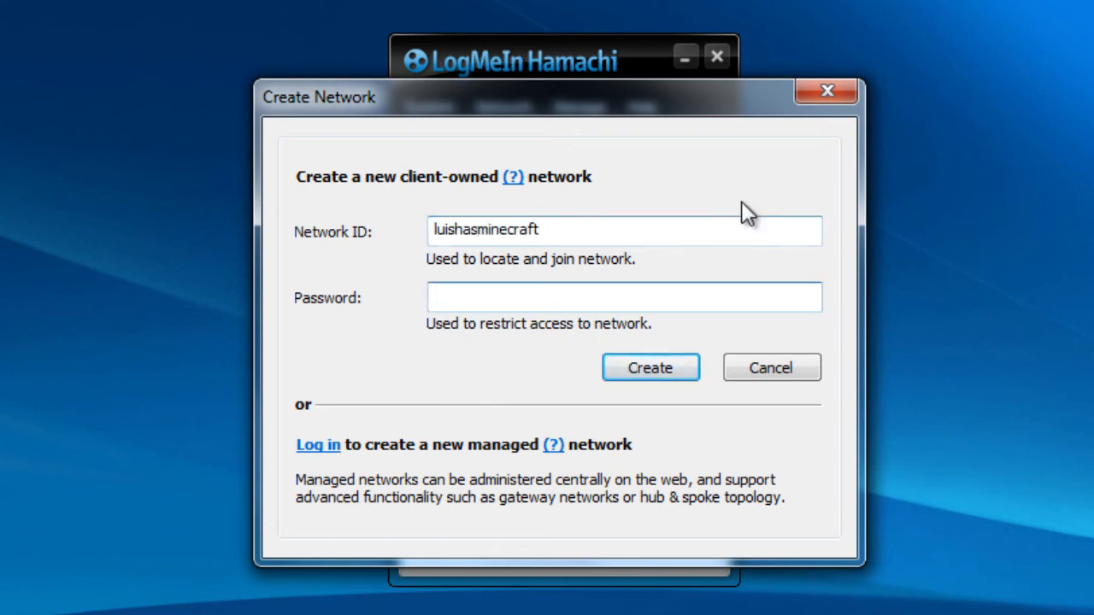
left_click(624, 297)
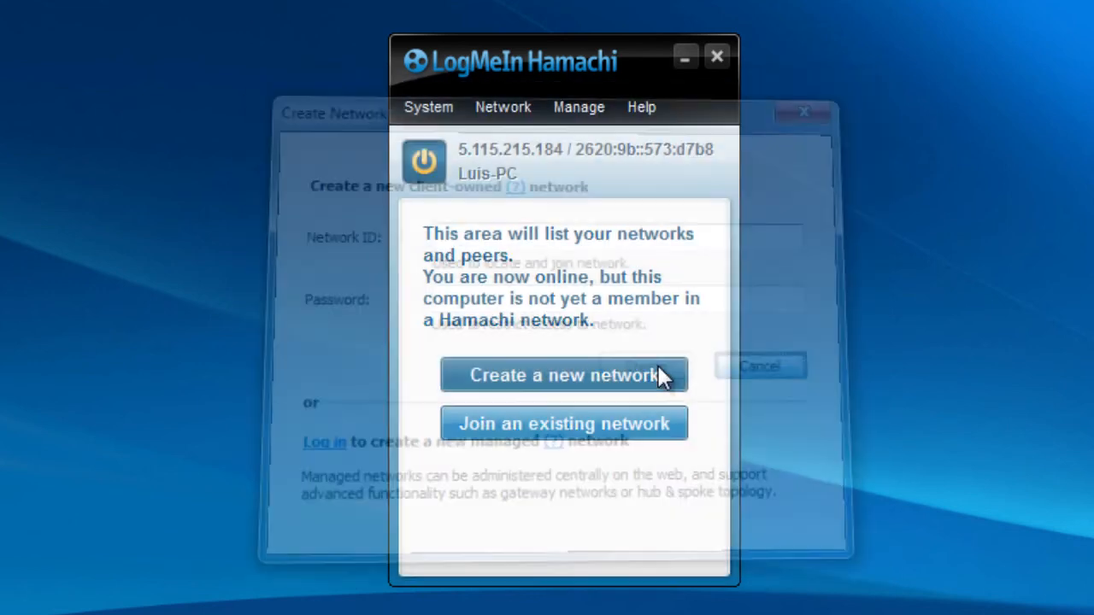
left_click(564, 424)
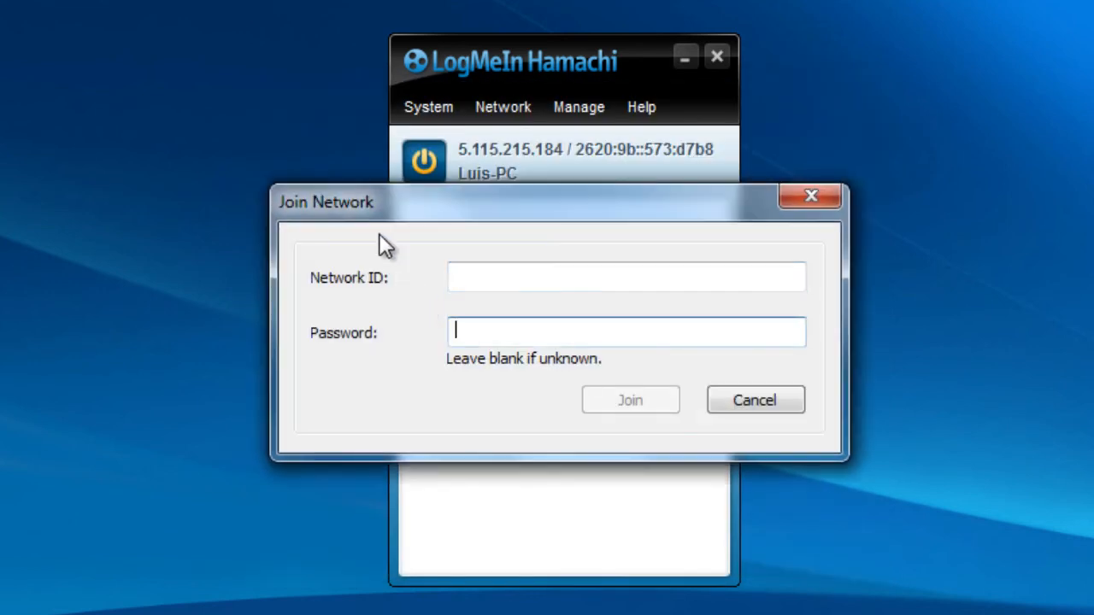
mouse_move(704, 384)
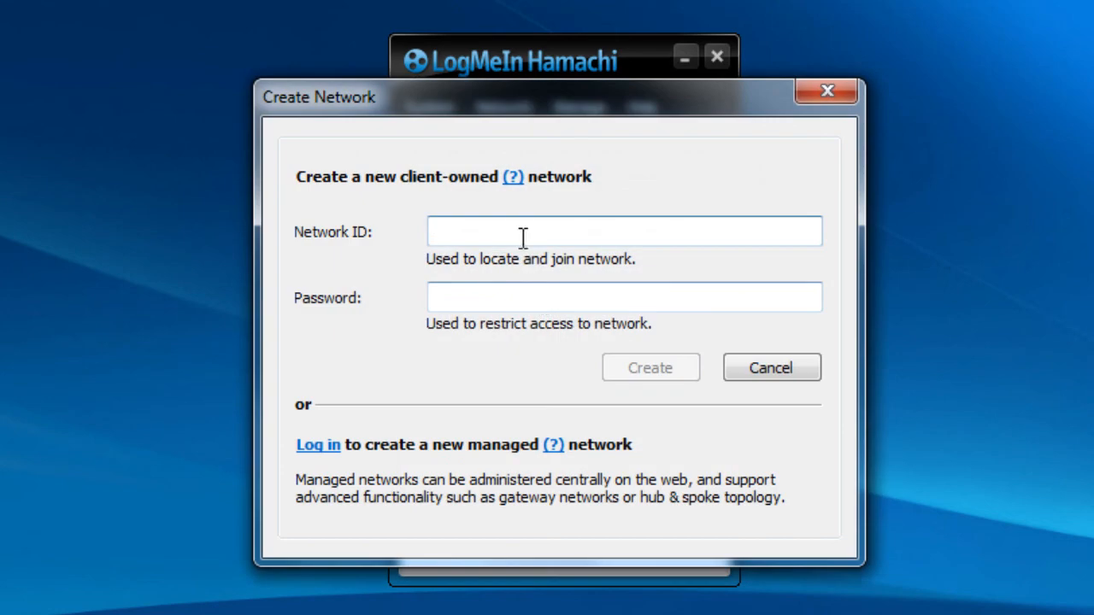
type("luishasminecraft")
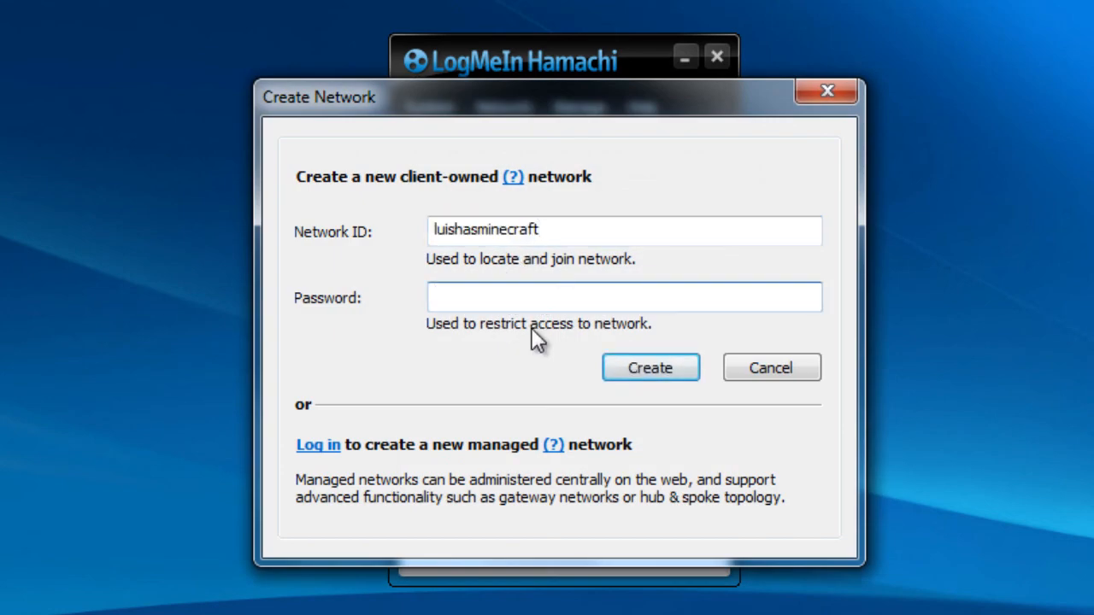
type("123")
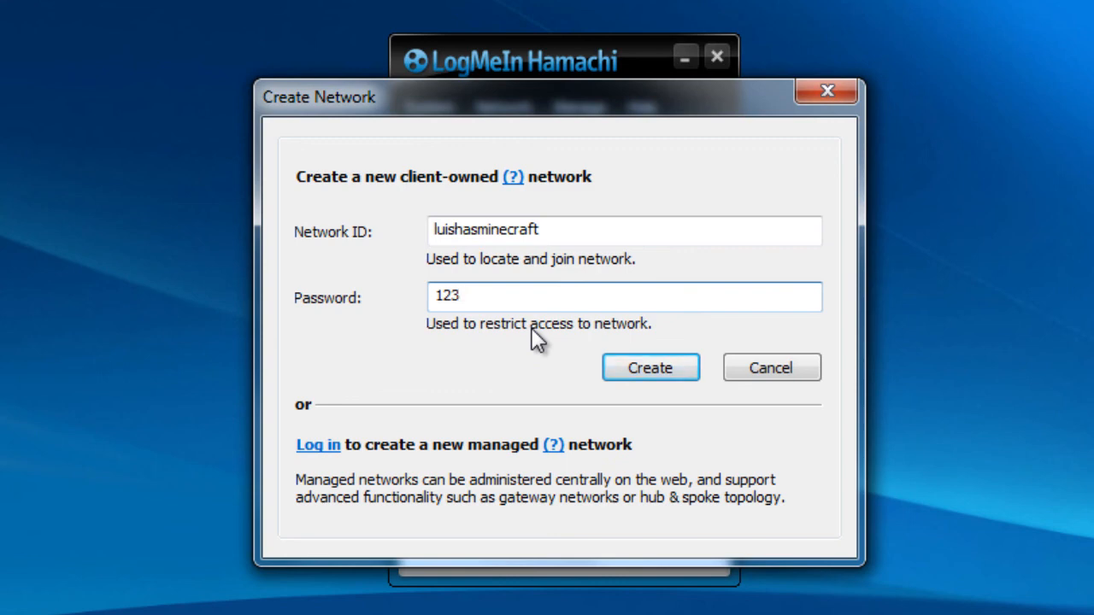
left_click(650, 367)
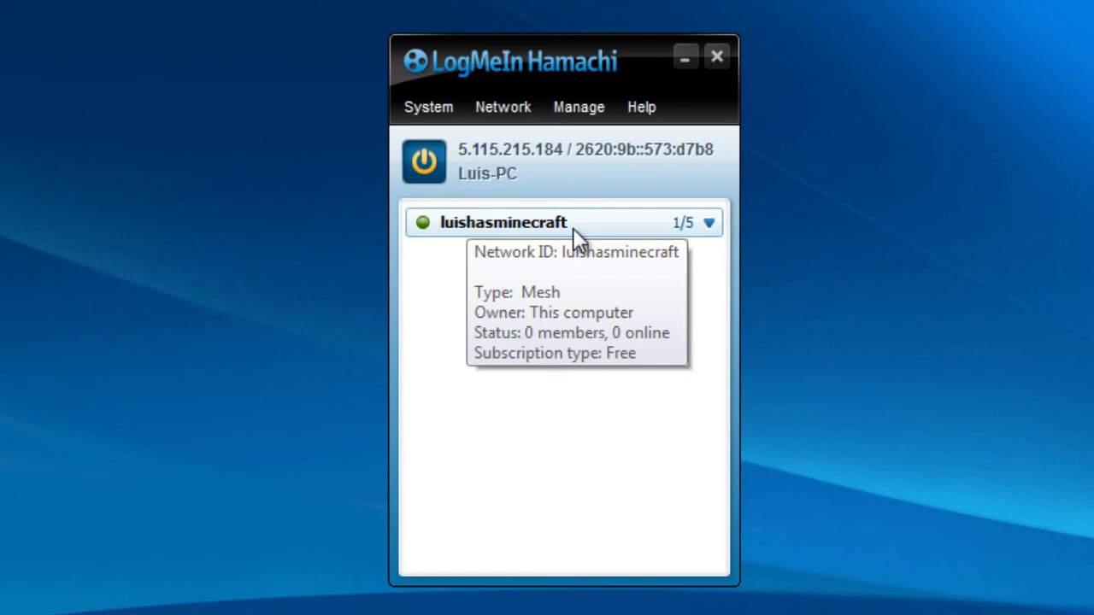
mouse_move(581, 239)
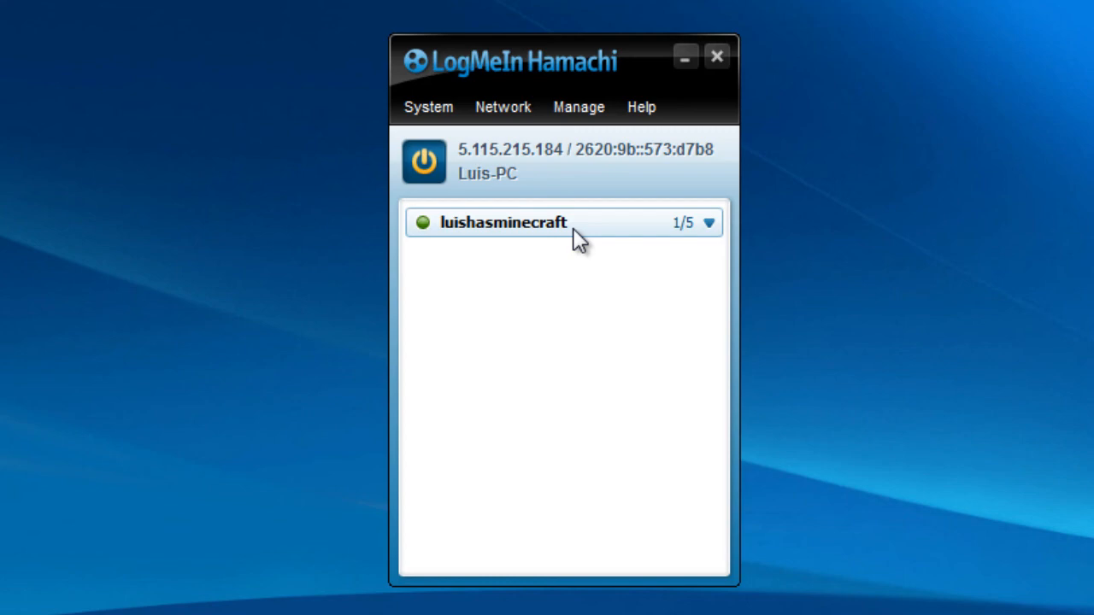
mouse_move(641, 221)
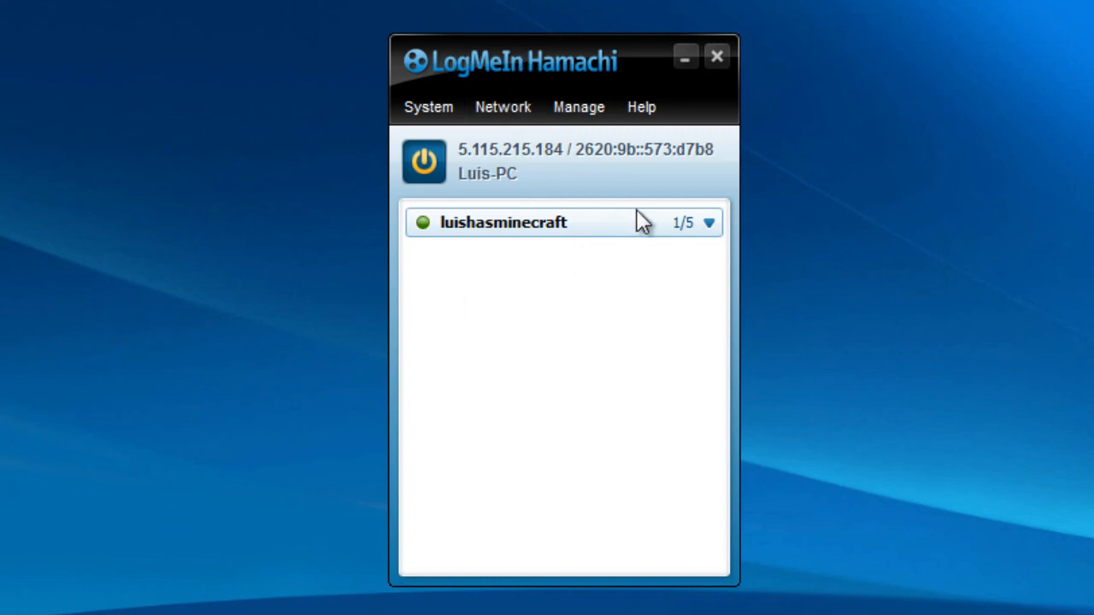
mouse_move(555, 167)
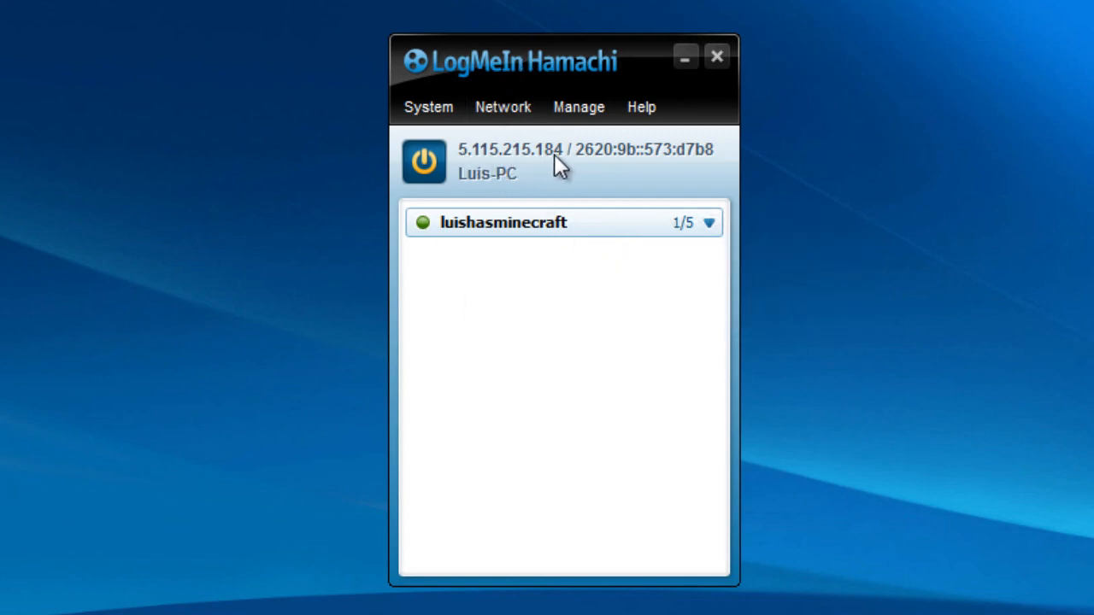
mouse_move(510, 306)
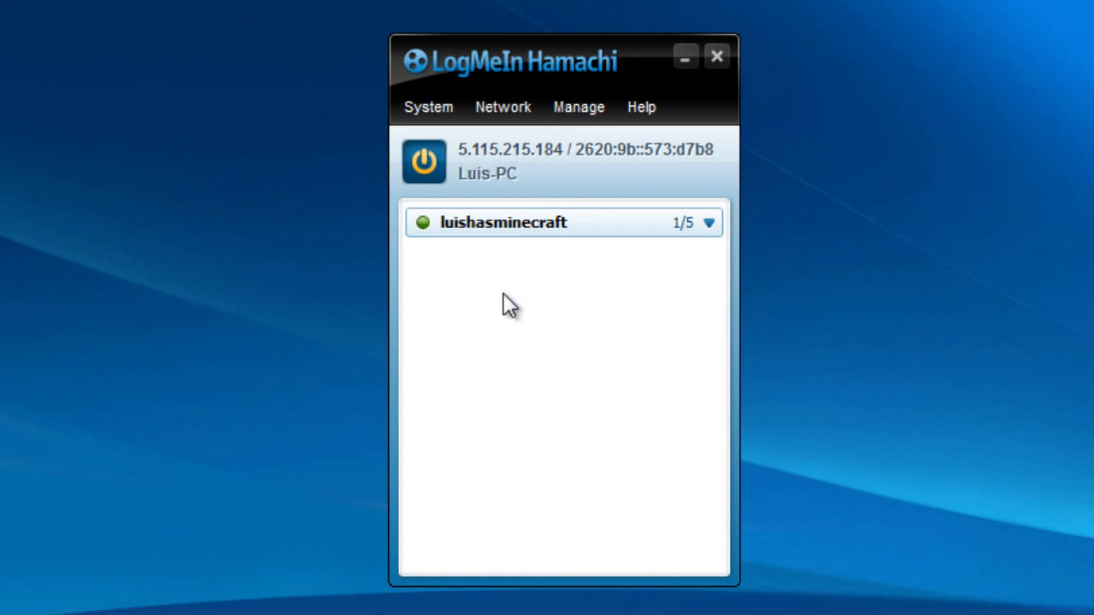
mouse_move(502, 349)
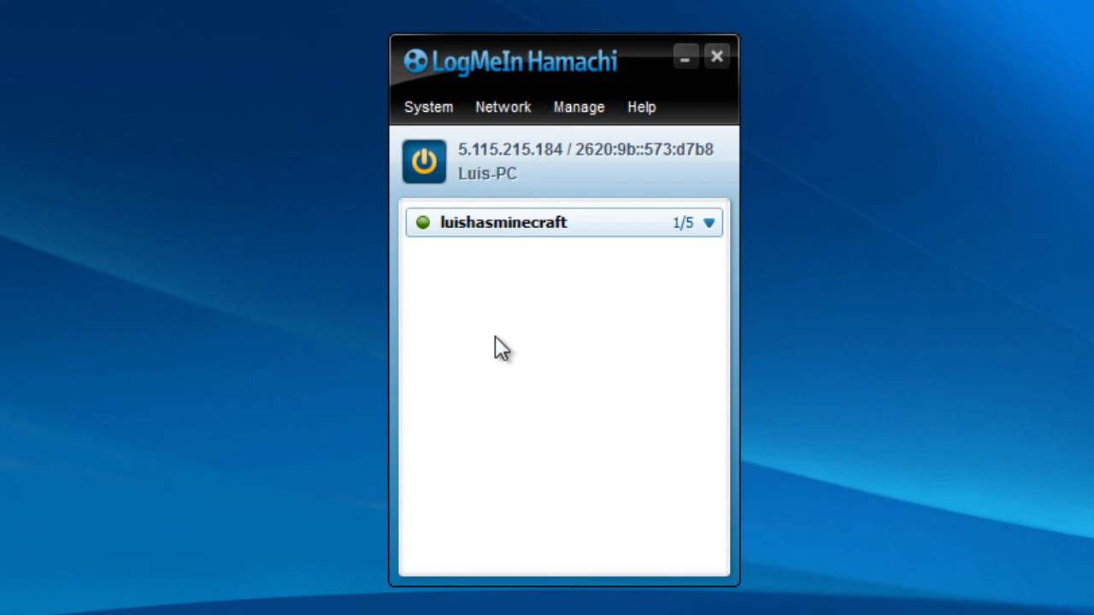